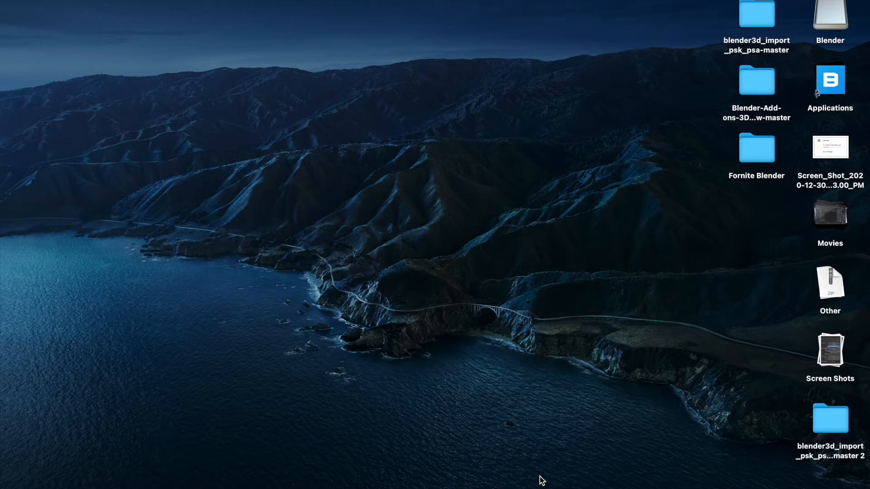
{"action": "mouse_move", "coordinate": [504, 215]}
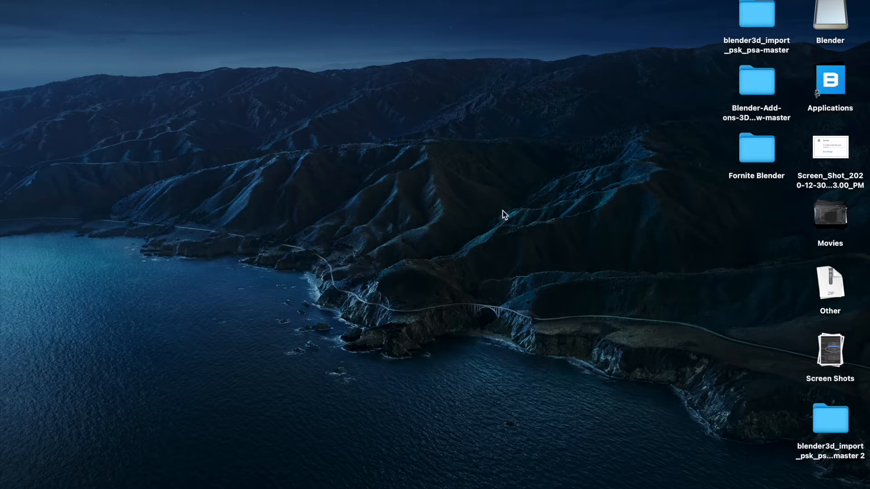
{"action": "mouse_move", "coordinate": [491, 263]}
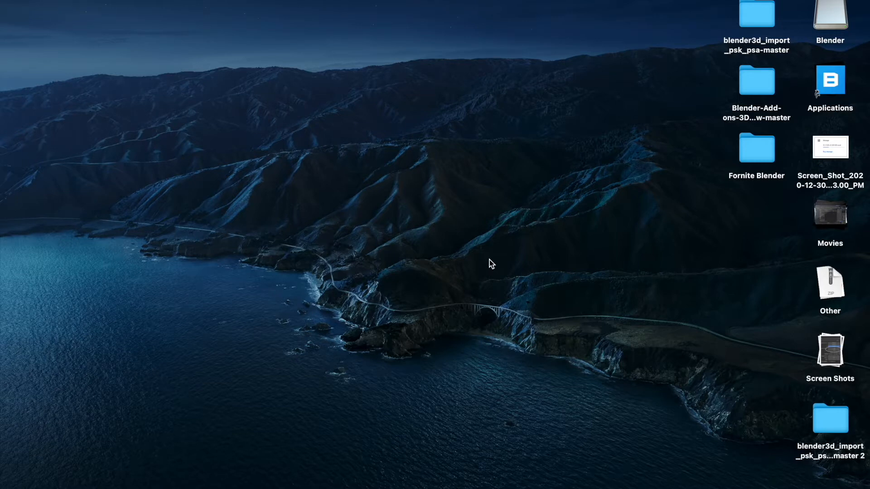
{"action": "mouse_move", "coordinate": [495, 319]}
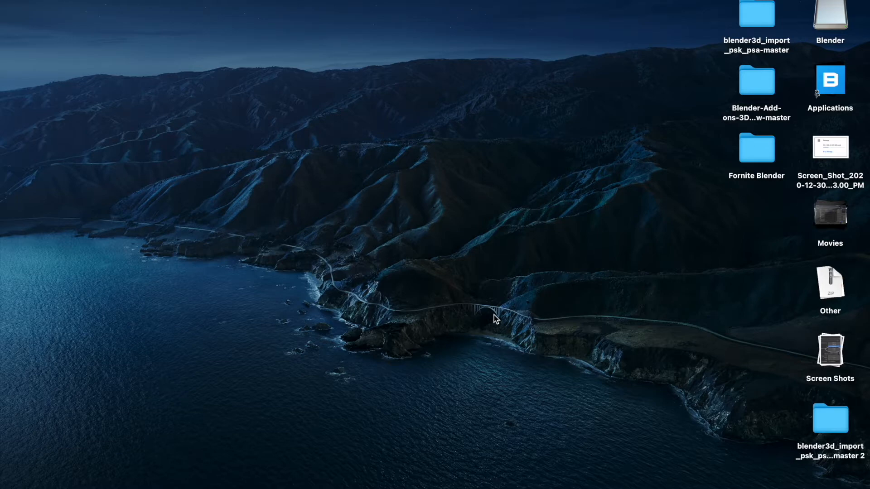
{"action": "mouse_move", "coordinate": [497, 354]}
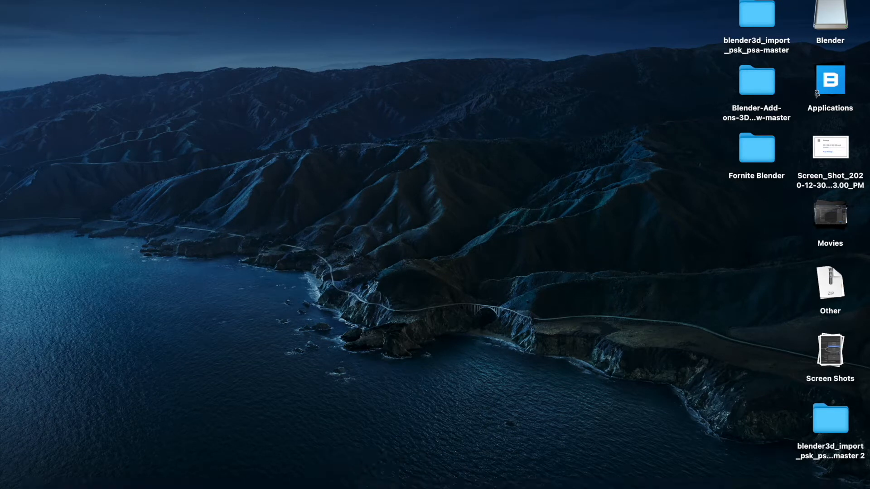
{"action": "mouse_move", "coordinate": [351, 486]}
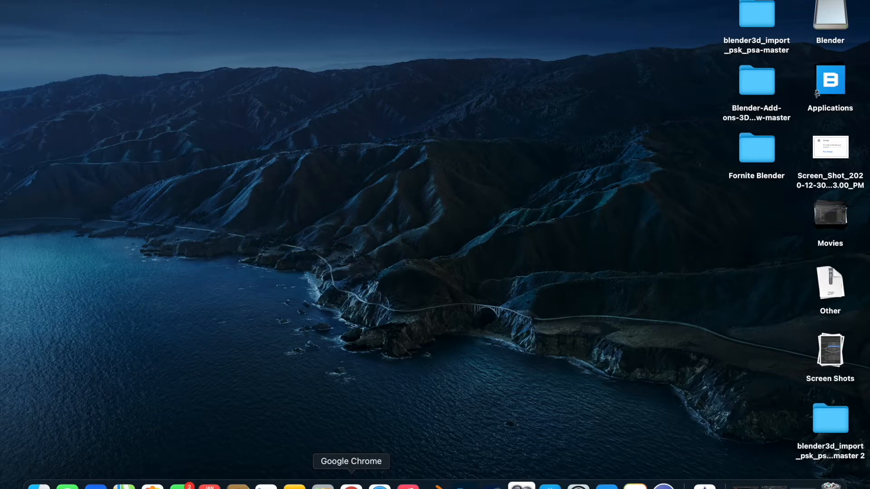
Search Google in a new Chrome tab for 'blender 2.9 psk' and scroll the results.
{"action": "left_click", "coordinate": [351, 488]}
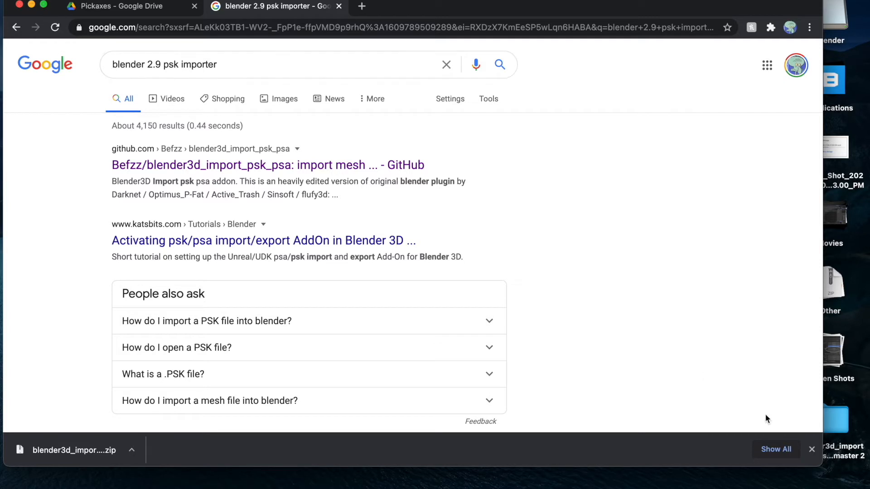
{"action": "mouse_move", "coordinate": [704, 435]}
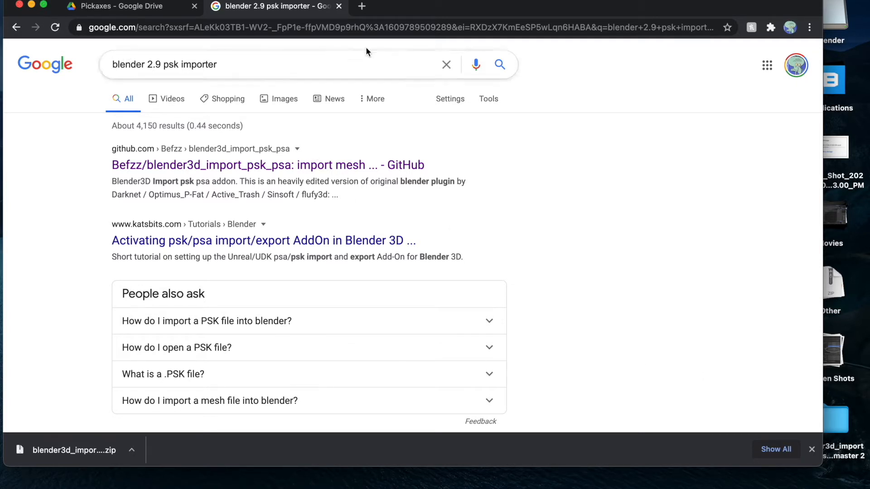
{"action": "left_click", "coordinate": [361, 5]}
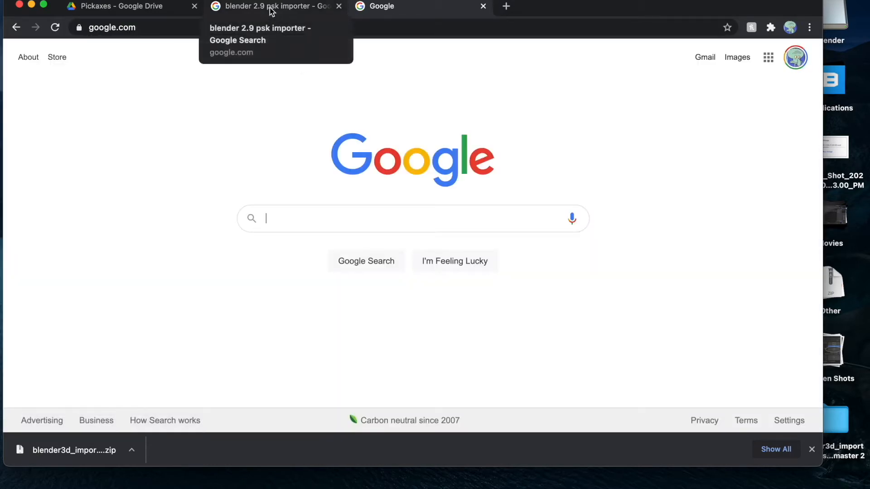
{"action": "mouse_move", "coordinate": [276, 165]}
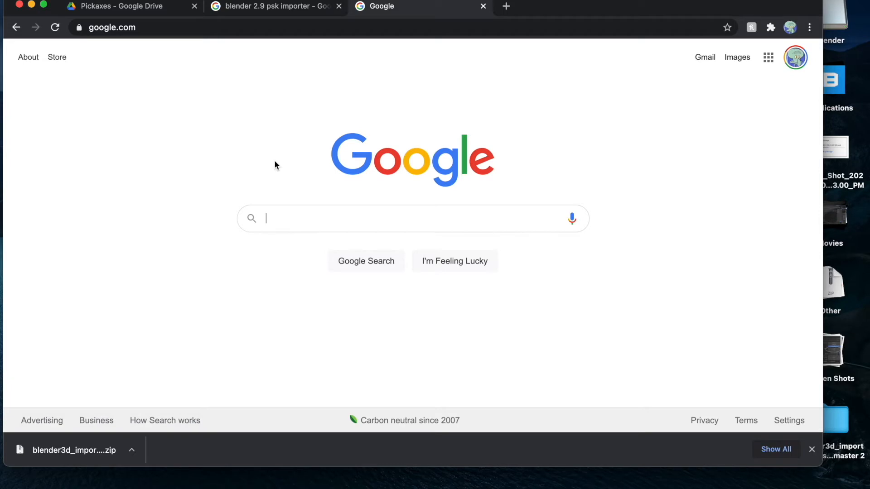
{"action": "type", "text": "blender 2.9"}
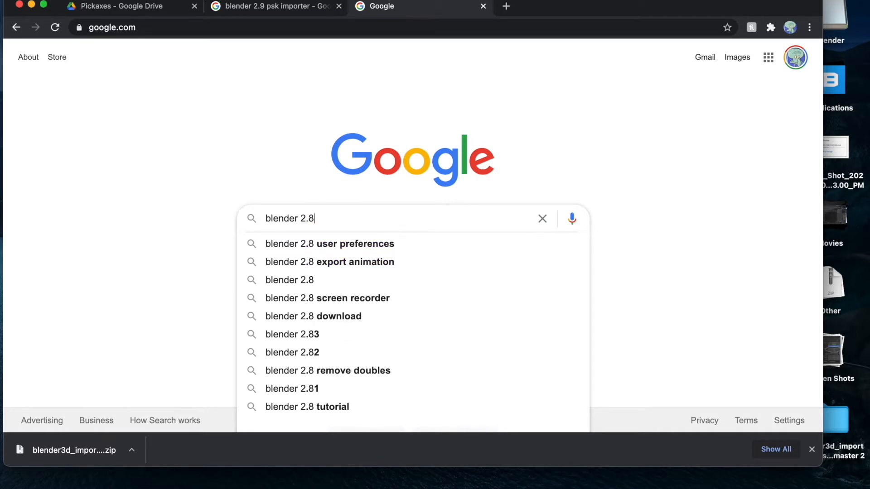
{"action": "key", "text": "backspace"}
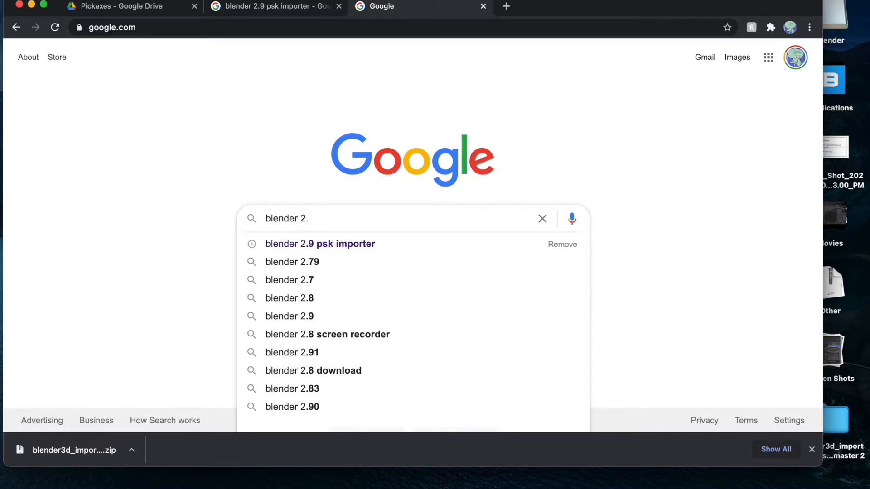
{"action": "type", "text": "9 psk"}
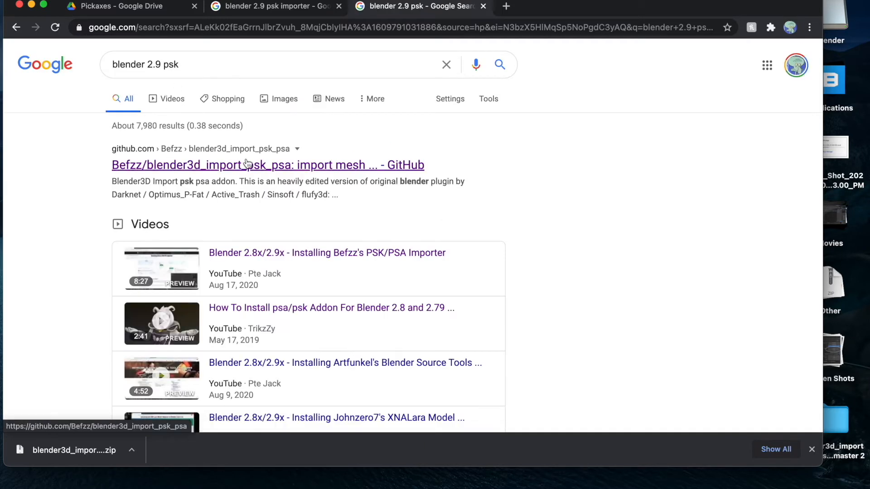
{"action": "mouse_move", "coordinate": [176, 165]}
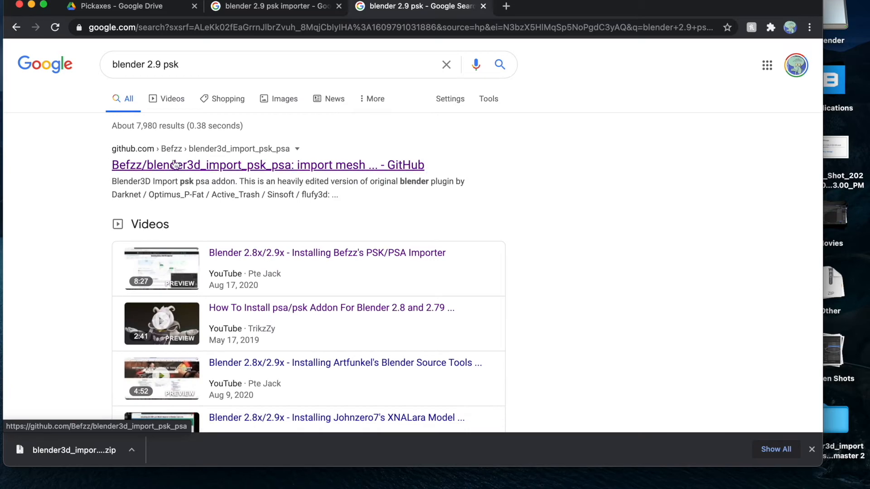
{"action": "scroll", "scroll_direction": "down", "scroll_amount": 3}
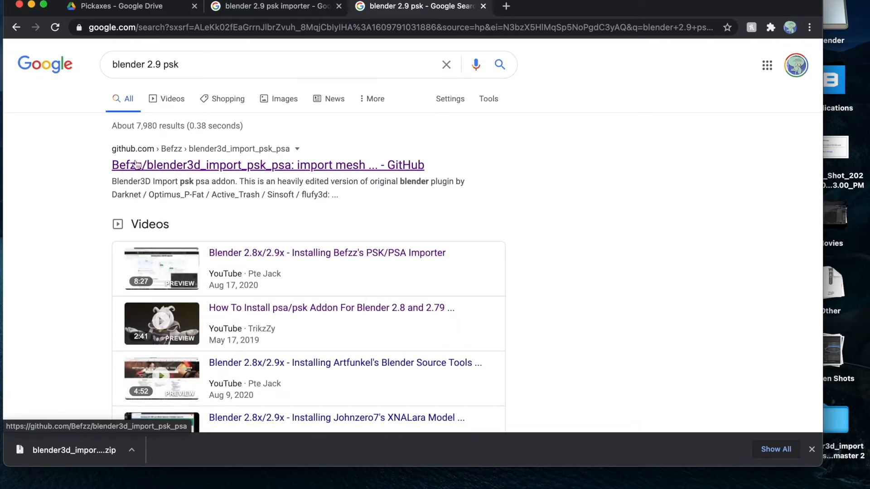
{"action": "mouse_move", "coordinate": [323, 173]}
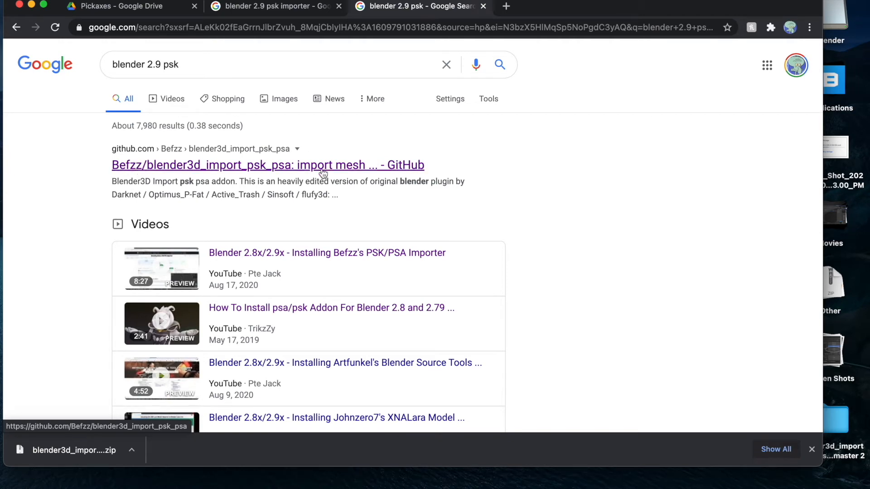
Open the Befzz blender3d_import_psk_psa repository, review its Installation notes, and download the code.
{"action": "left_click", "coordinate": [267, 165]}
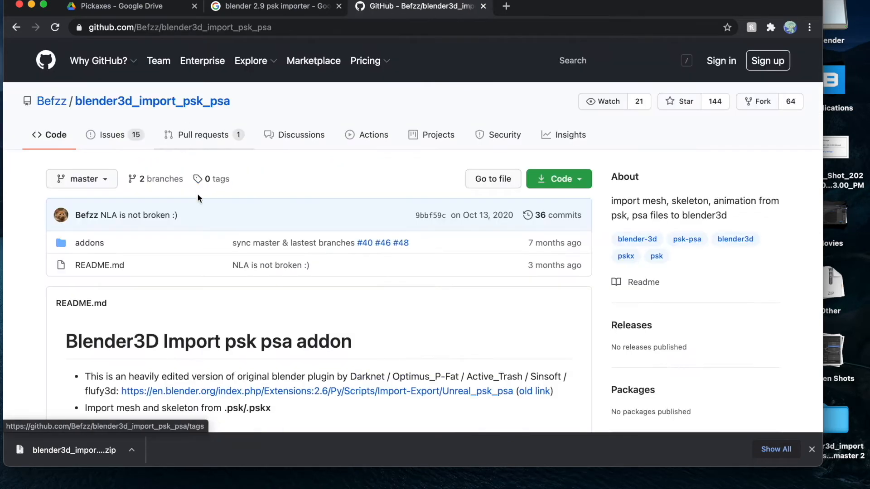
{"action": "left_click", "coordinate": [251, 60]}
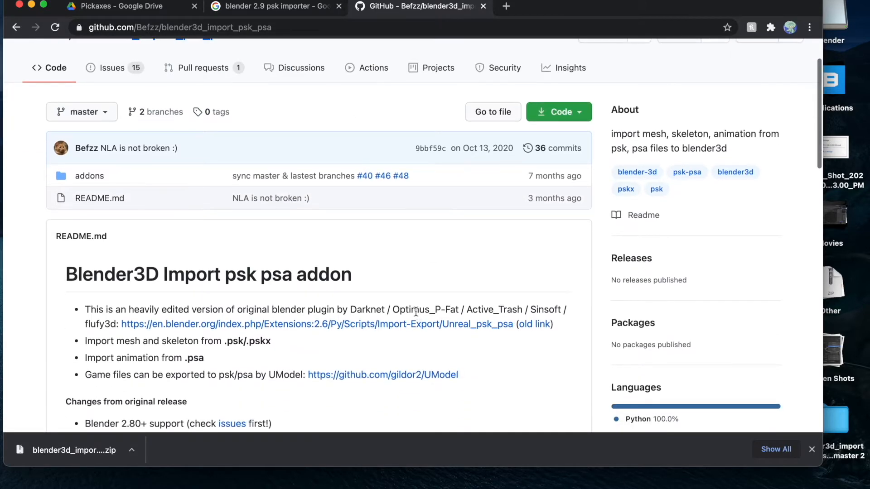
{"action": "scroll", "scroll_direction": "down", "scroll_amount": 3}
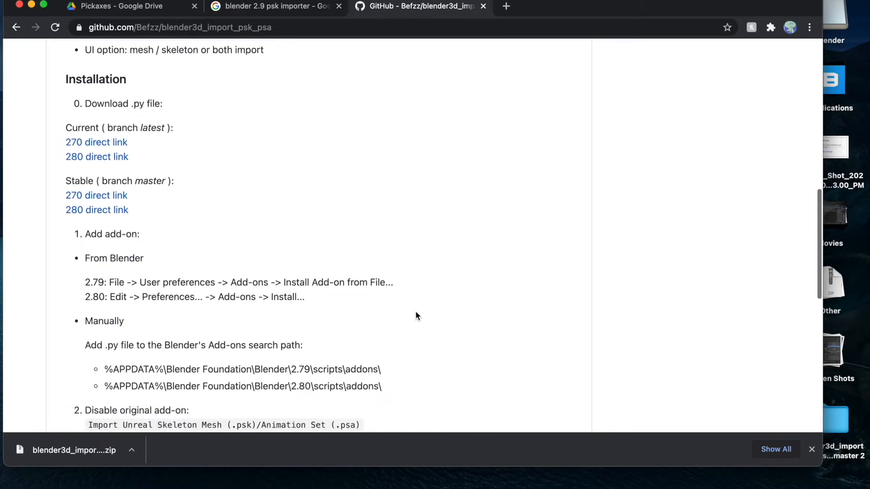
{"action": "scroll", "scroll_direction": "down", "scroll_amount": 3}
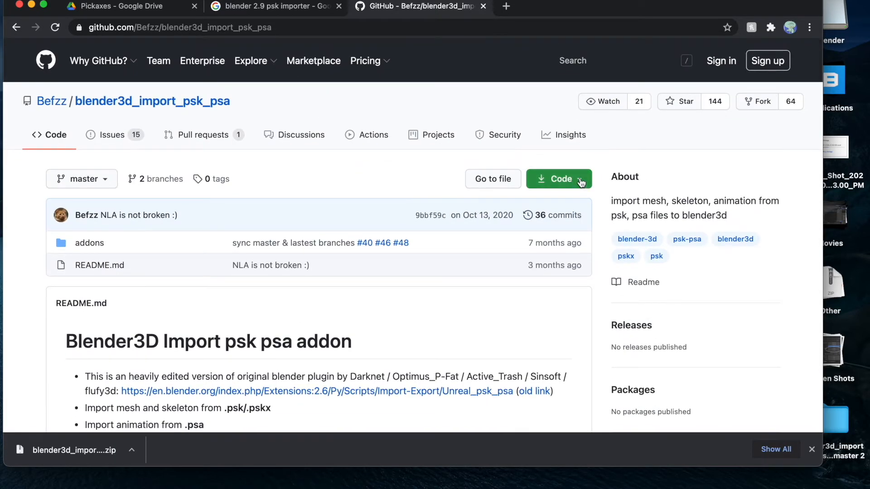
{"action": "left_click", "coordinate": [558, 178]}
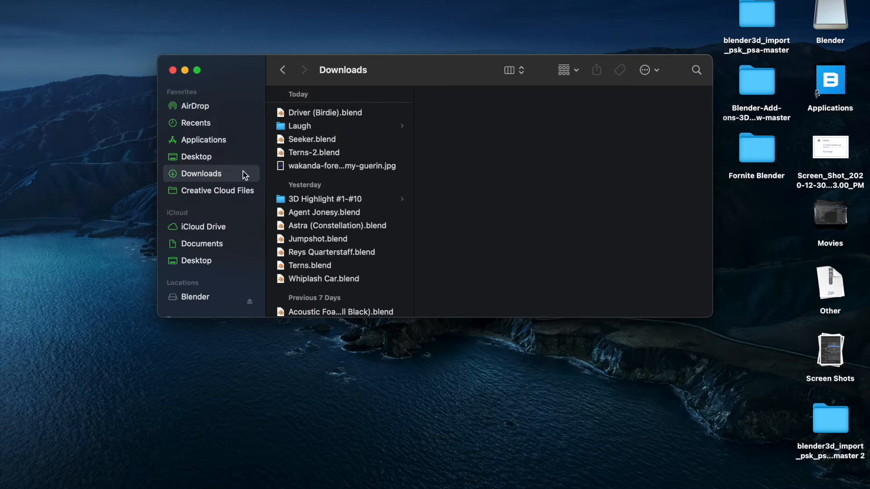
{"action": "mouse_move", "coordinate": [368, 145]}
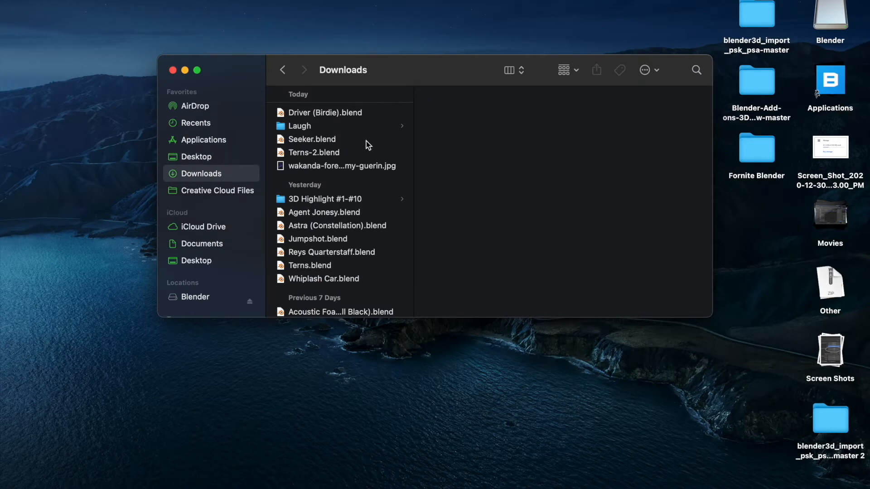
{"action": "mouse_move", "coordinate": [341, 152]}
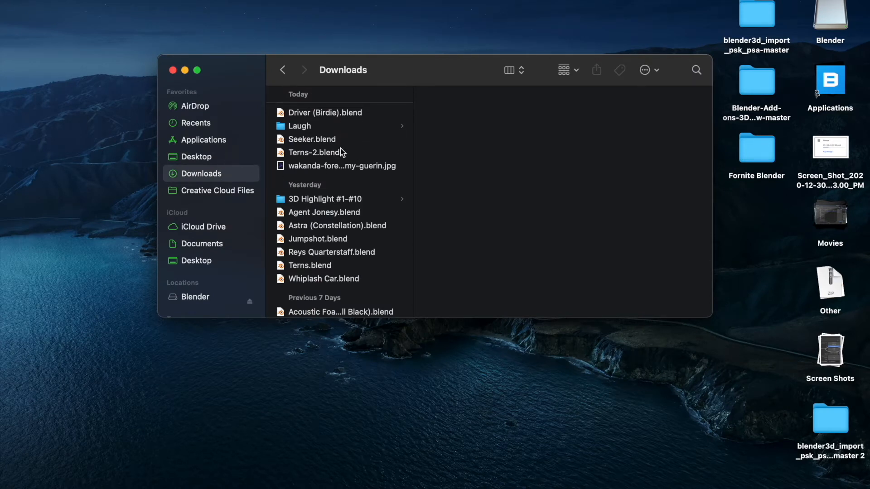
{"action": "mouse_move", "coordinate": [848, 304]}
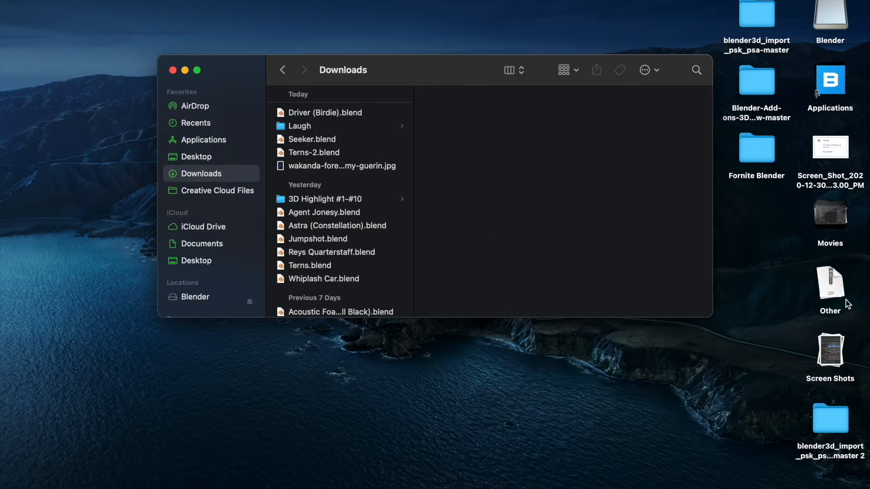
{"action": "mouse_move", "coordinate": [251, 75]}
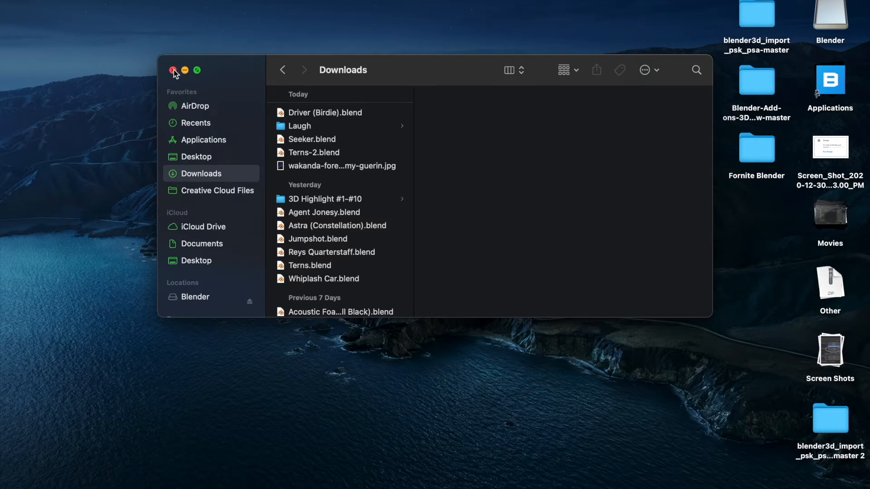
Close the Finder Downloads window and bring up options for the downloaded importer ZIP.
{"action": "left_click", "coordinate": [173, 70]}
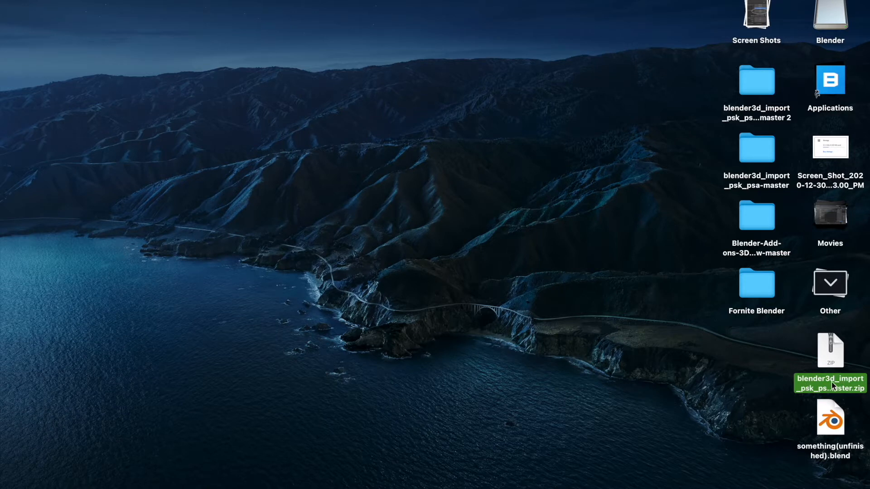
{"action": "mouse_move", "coordinate": [803, 363]}
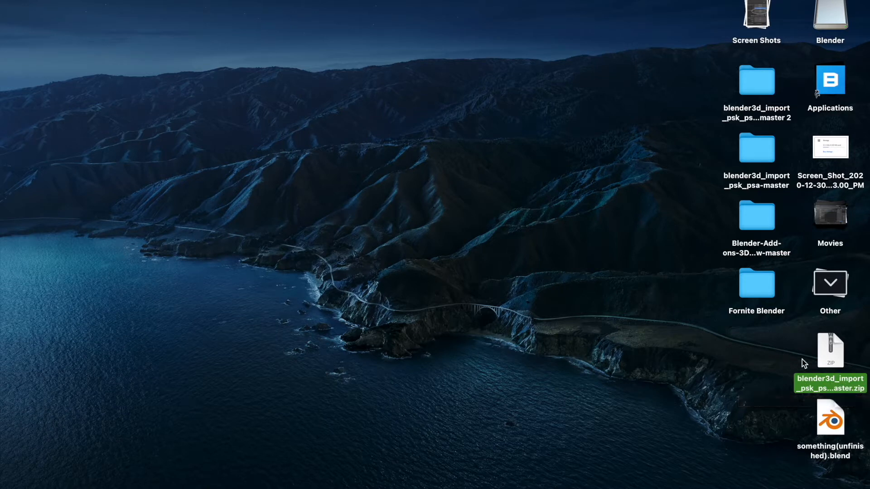
{"action": "mouse_move", "coordinate": [765, 343]}
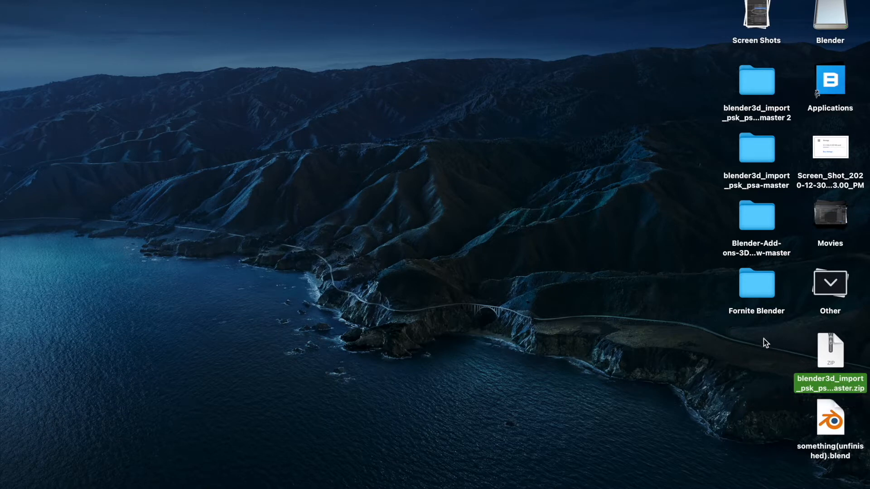
{"action": "mouse_move", "coordinate": [839, 357]}
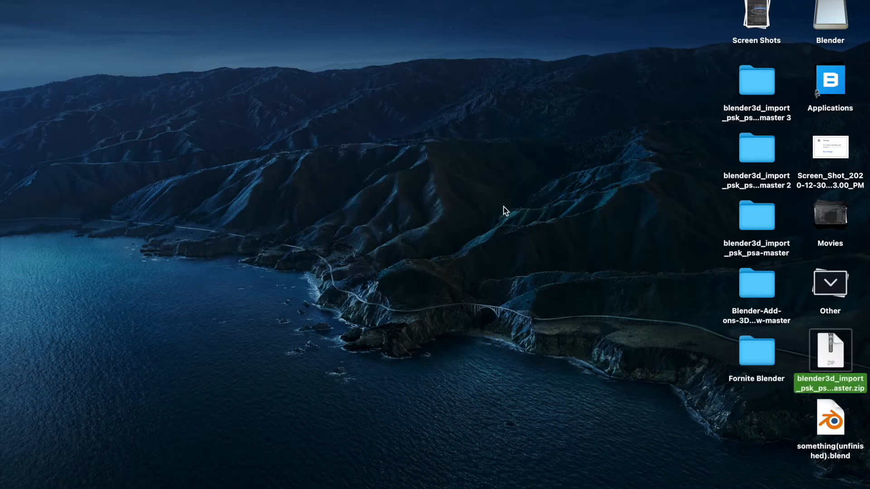
{"action": "mouse_move", "coordinate": [827, 351]}
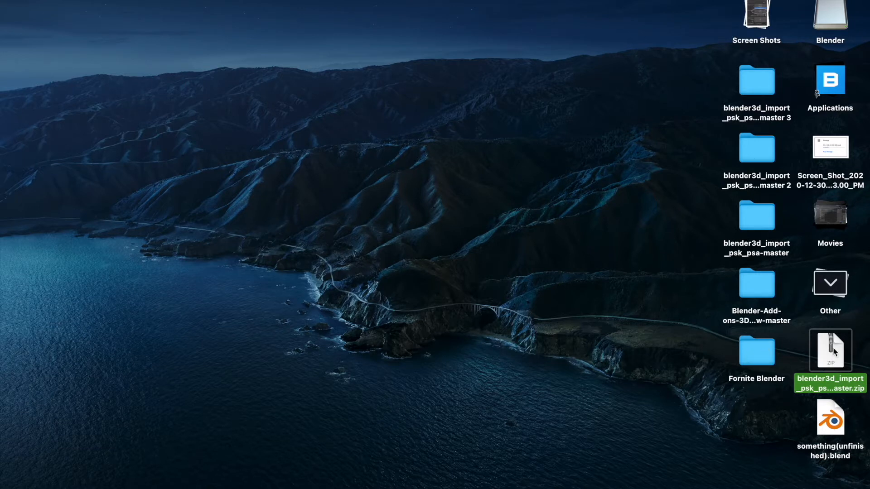
{"action": "right_click", "coordinate": [829, 350]}
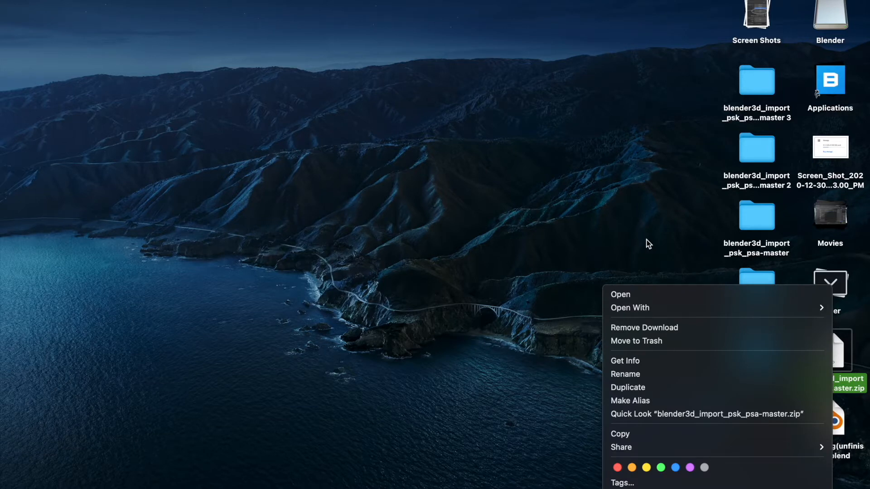
{"action": "mouse_move", "coordinate": [576, 242]}
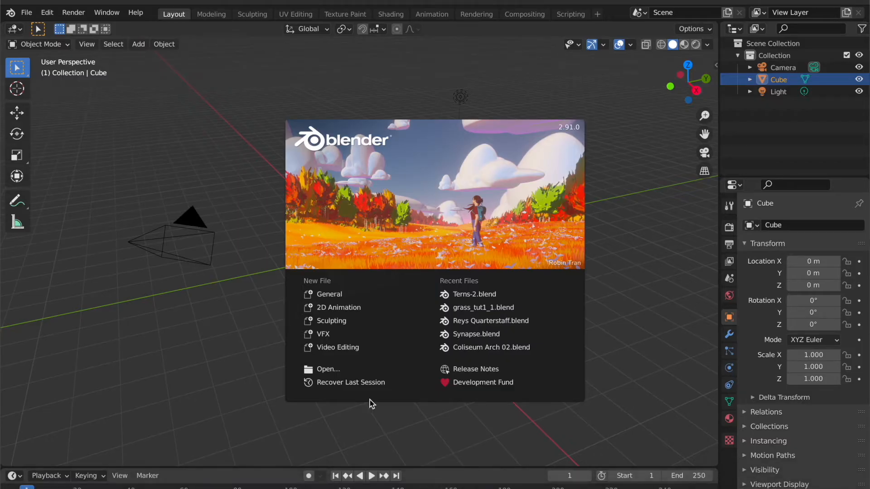
{"action": "mouse_move", "coordinate": [561, 136]}
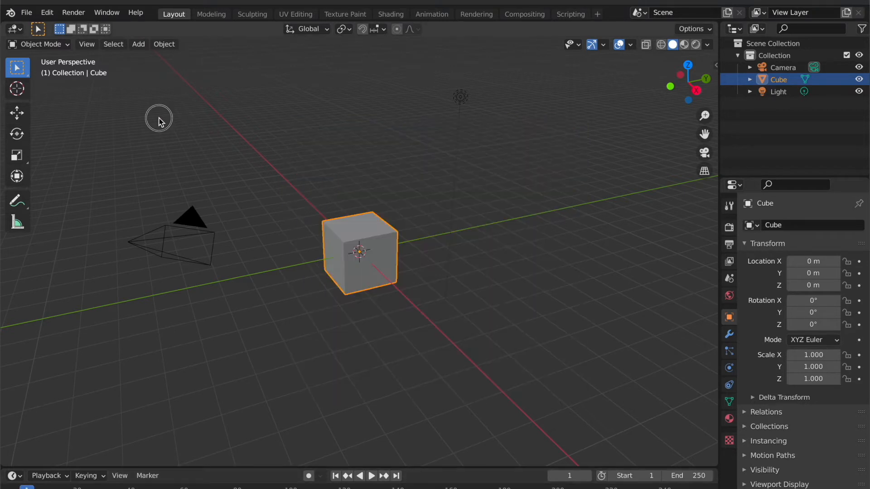
Select the default cube, camera and light and delete them.
{"action": "key", "text": "a"}
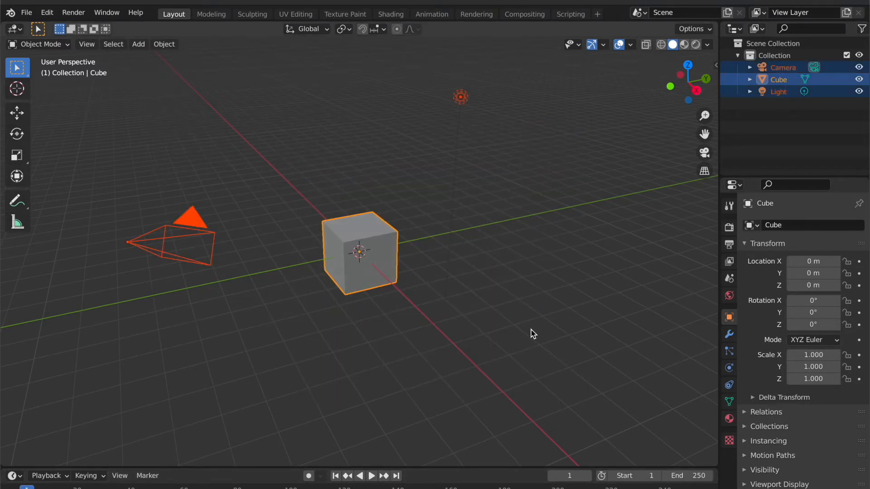
{"action": "key", "text": "x"}
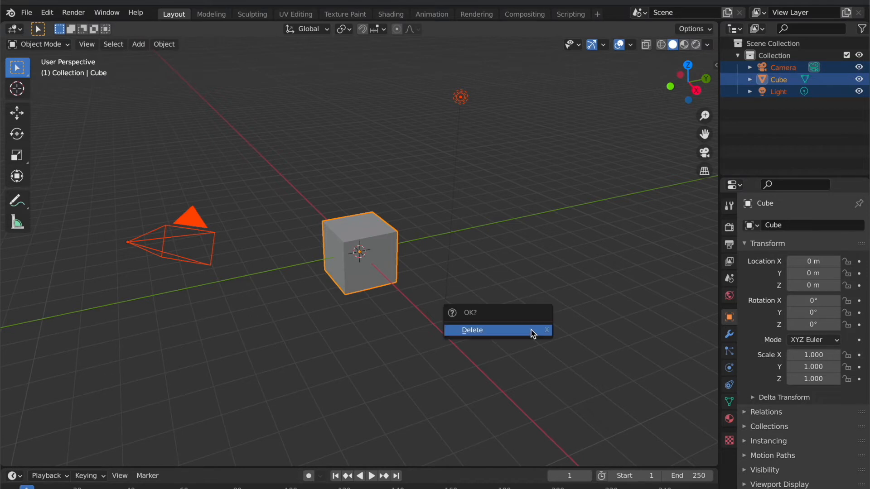
{"action": "left_click", "coordinate": [471, 330]}
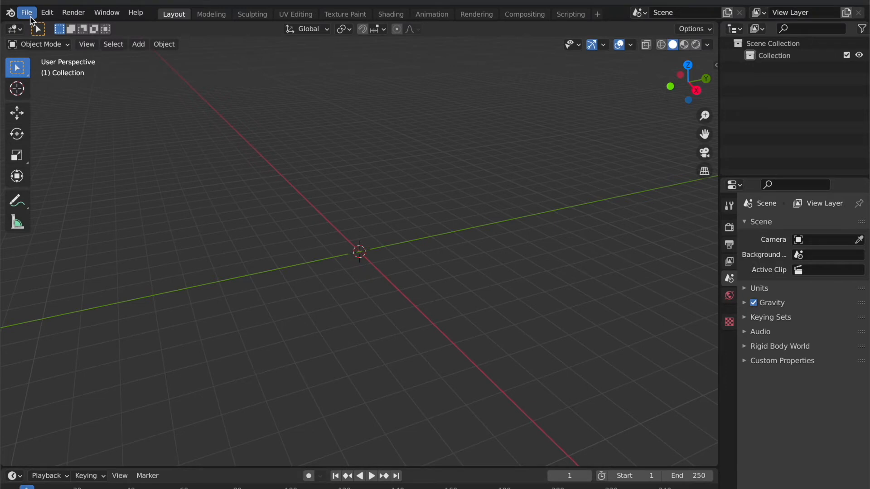
{"action": "mouse_move", "coordinate": [109, 20]}
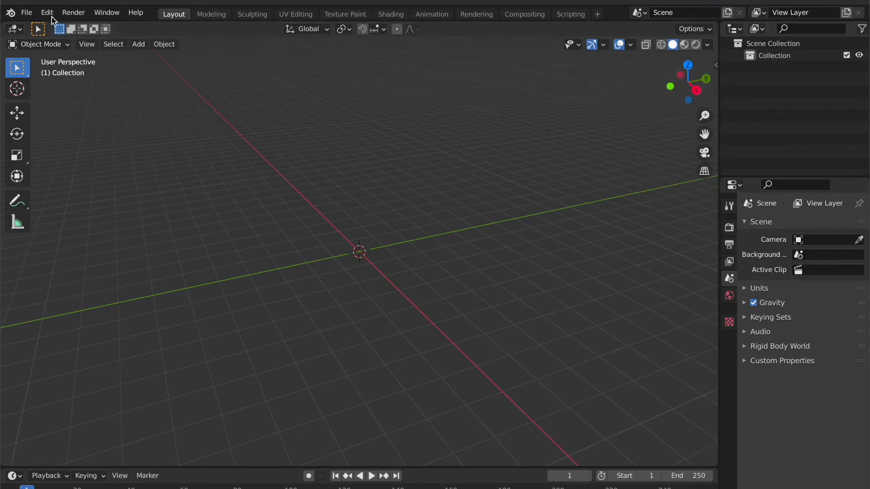
Start an add-on install from Preferences and browse to the Desktop folder.
{"action": "left_click", "coordinate": [46, 12]}
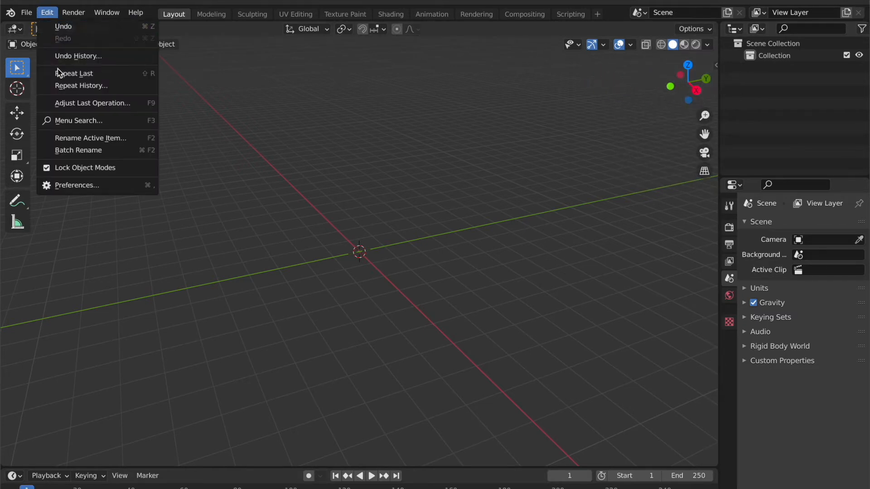
{"action": "left_click", "coordinate": [77, 185]}
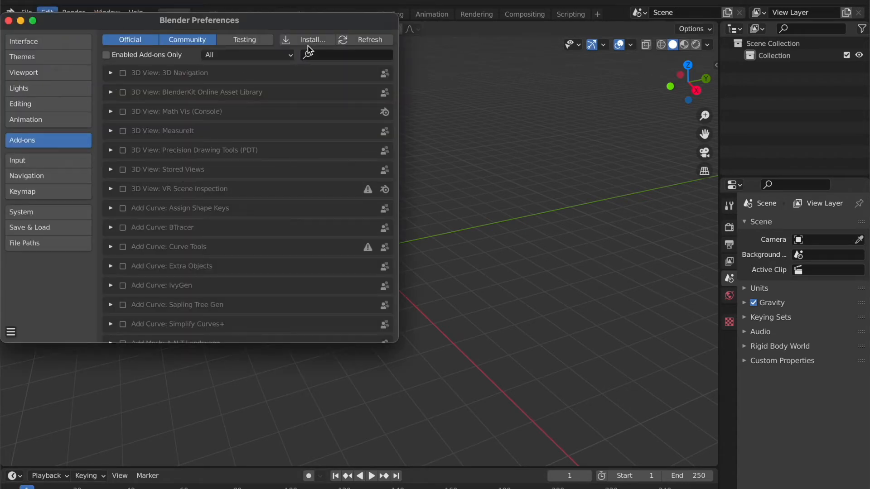
{"action": "left_click", "coordinate": [313, 40]}
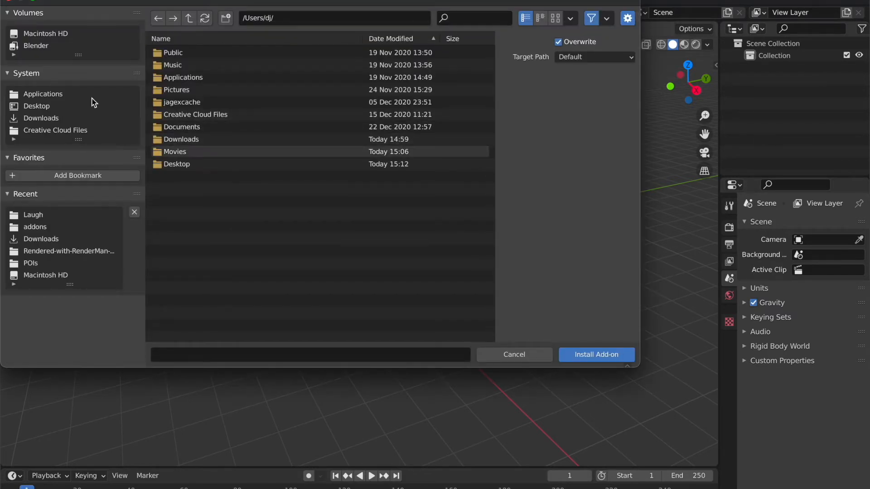
{"action": "mouse_move", "coordinate": [219, 147]}
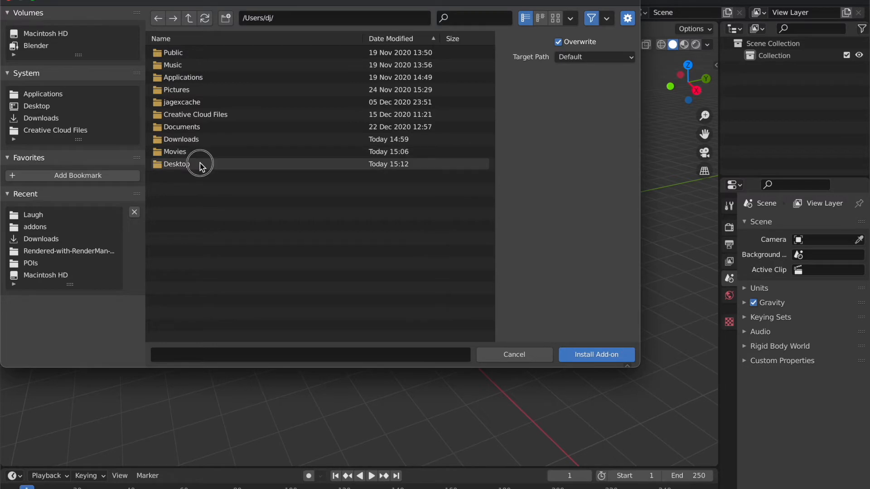
{"action": "double_click", "coordinate": [176, 163]}
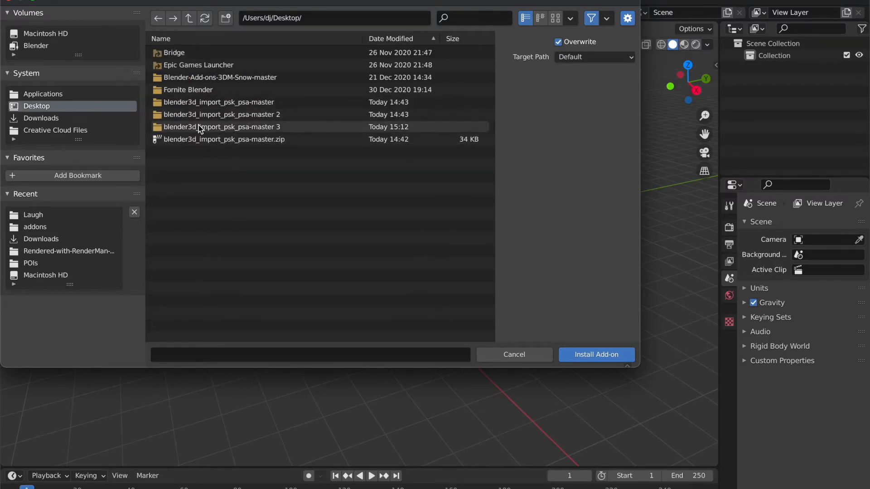
{"action": "mouse_move", "coordinate": [273, 139]}
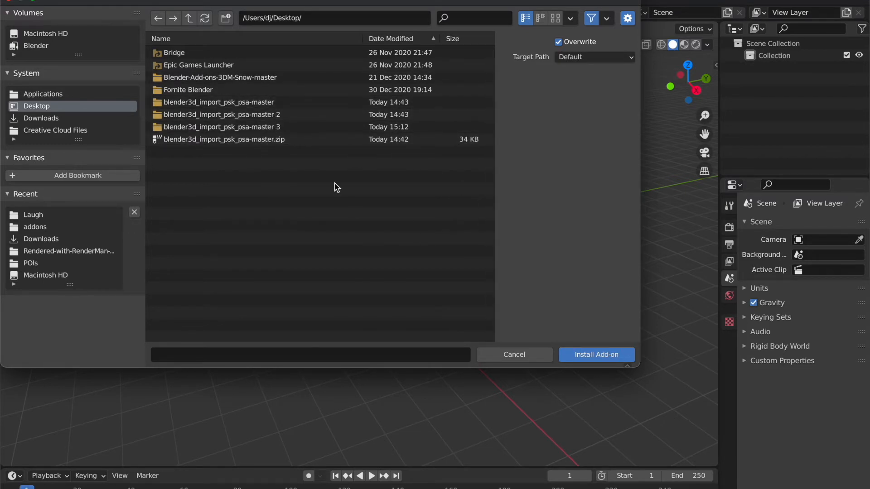
{"action": "mouse_move", "coordinate": [273, 134]}
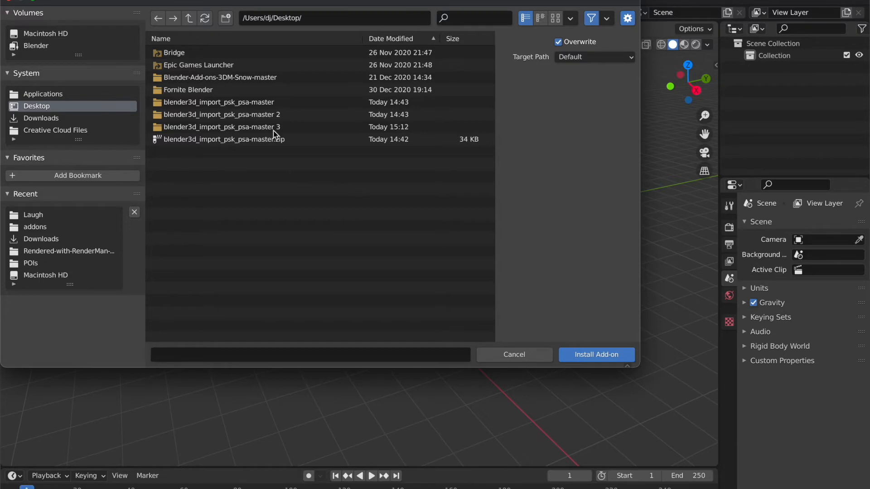
Install io_import_scene_unreal_psa_psk_280.py from blender3d_import_psk_psa-master/addons.
{"action": "left_click", "coordinate": [218, 102]}
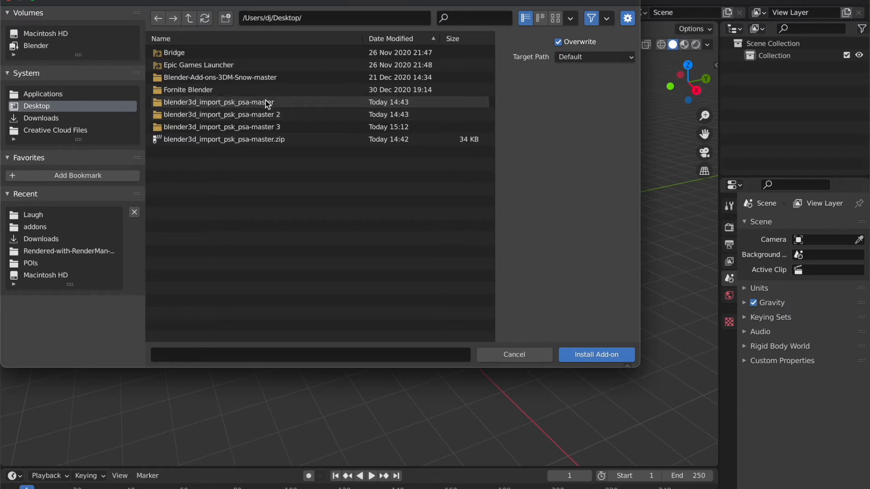
{"action": "mouse_move", "coordinate": [184, 106]}
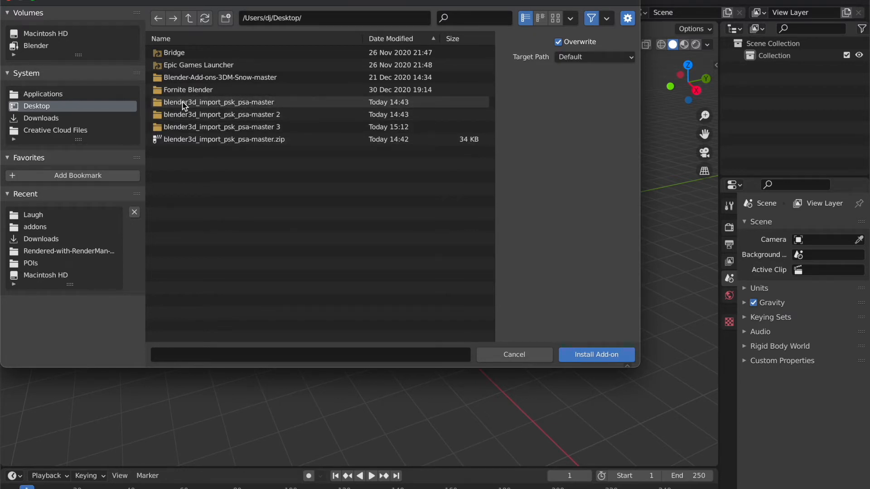
{"action": "mouse_move", "coordinate": [207, 109]}
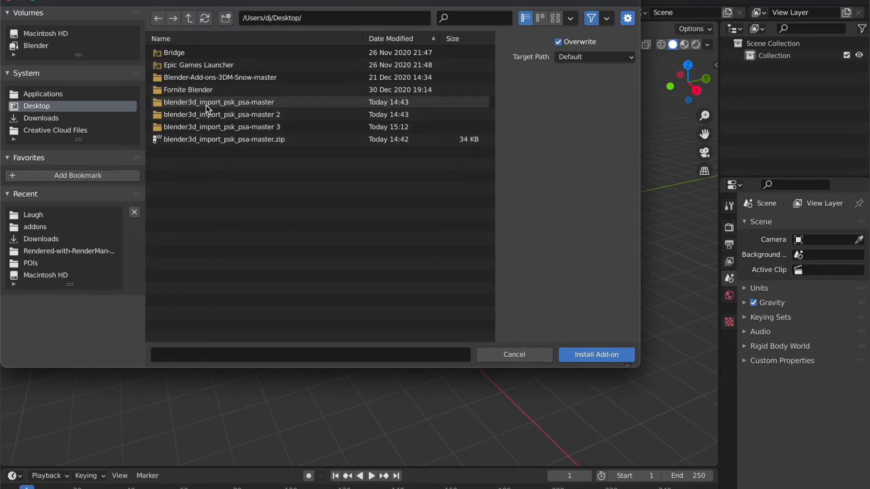
{"action": "left_click", "coordinate": [219, 102]}
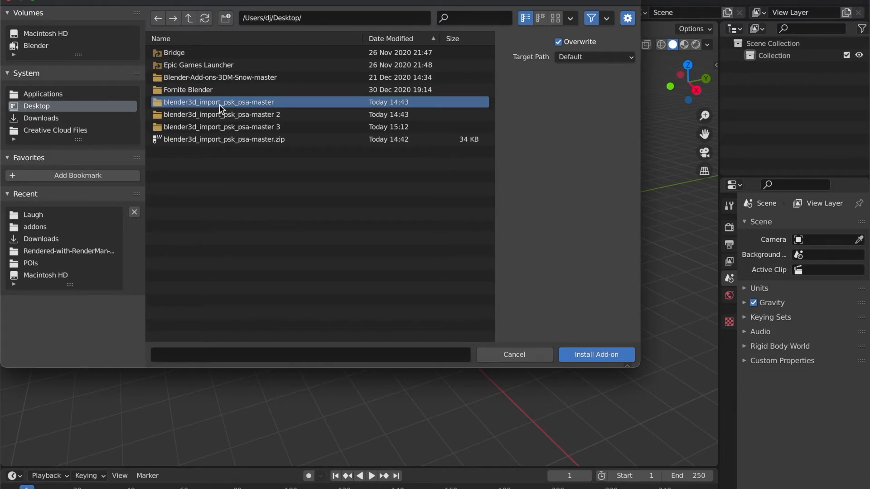
{"action": "double_click", "coordinate": [218, 102]}
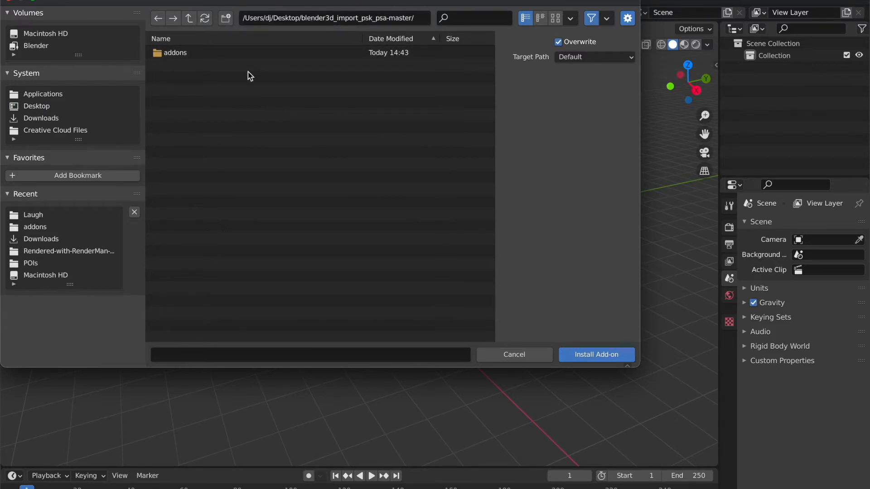
{"action": "double_click", "coordinate": [175, 52]}
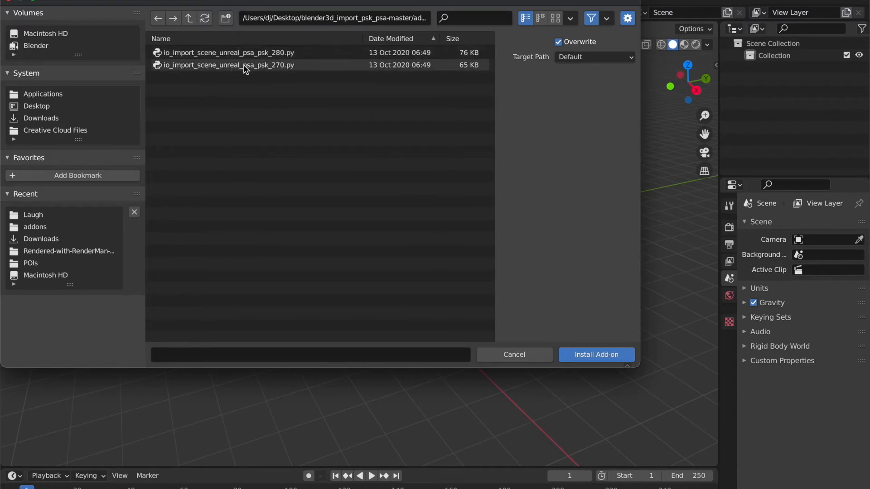
{"action": "left_click", "coordinate": [227, 52]}
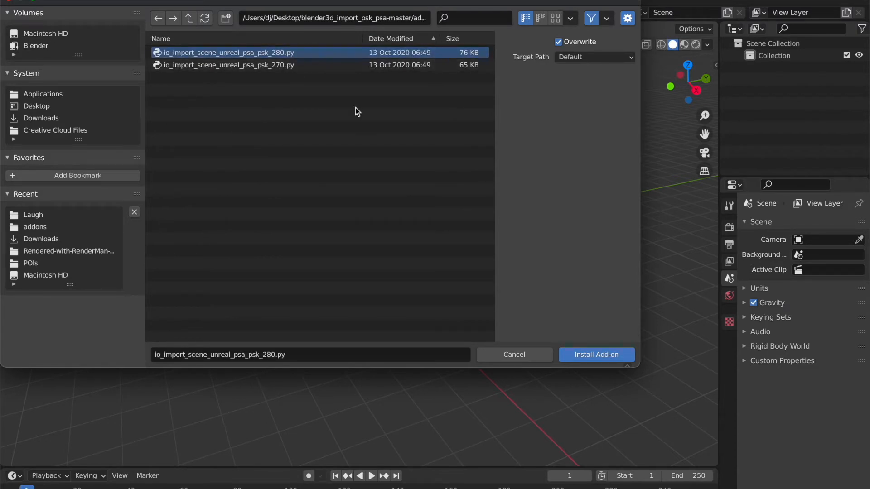
{"action": "mouse_move", "coordinate": [329, 66]}
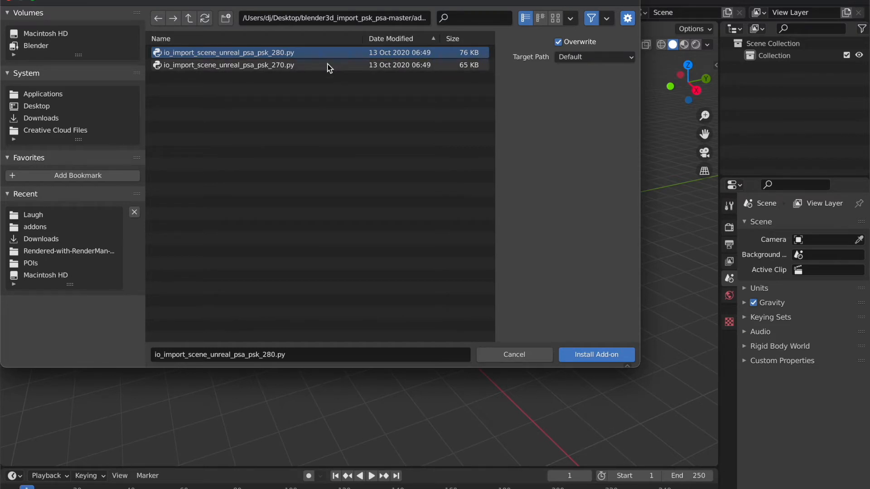
{"action": "left_click", "coordinate": [227, 64]}
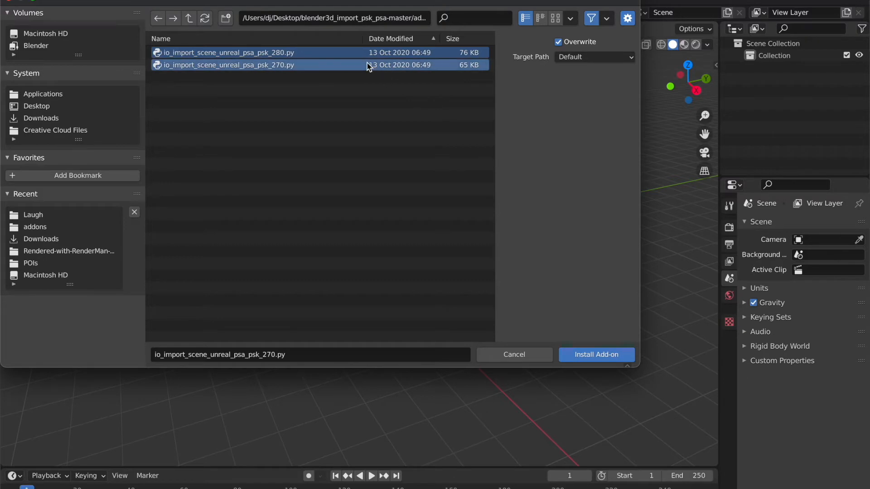
{"action": "left_click", "coordinate": [228, 52]}
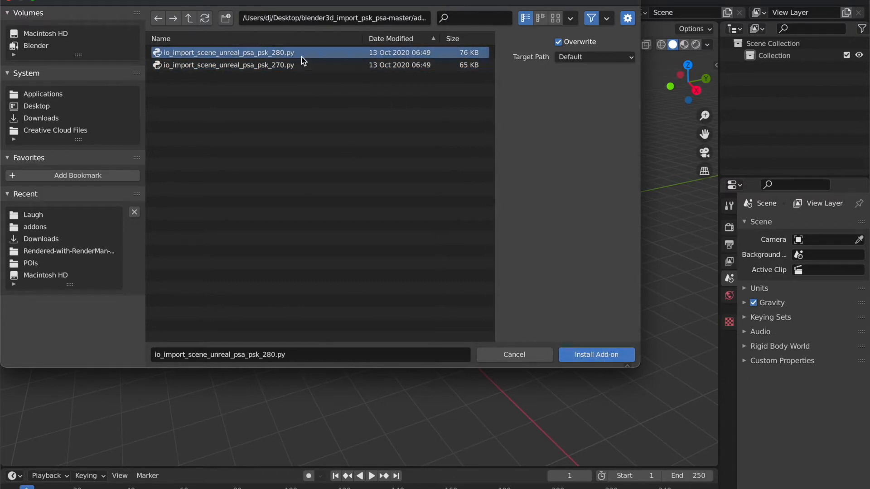
{"action": "left_click", "coordinate": [596, 354]}
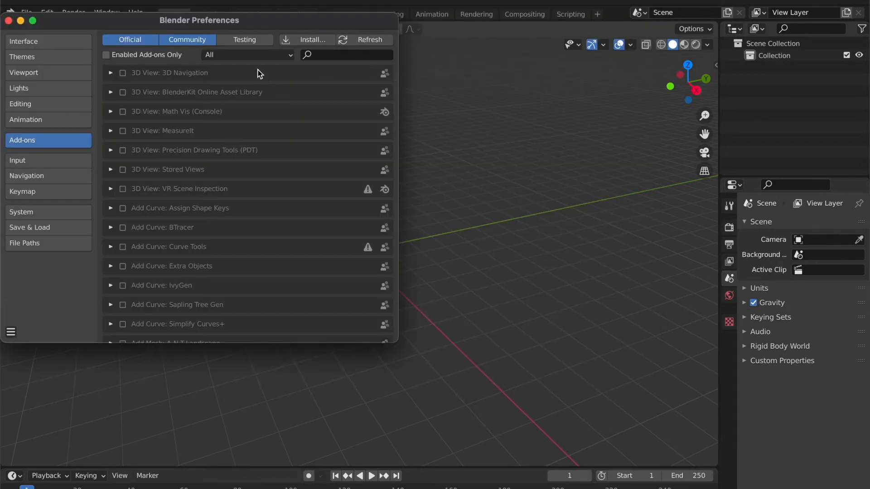
Install the io_import_scene_unreal_psa_psk_270.py importer script and close Preferences.
{"action": "left_click", "coordinate": [312, 39]}
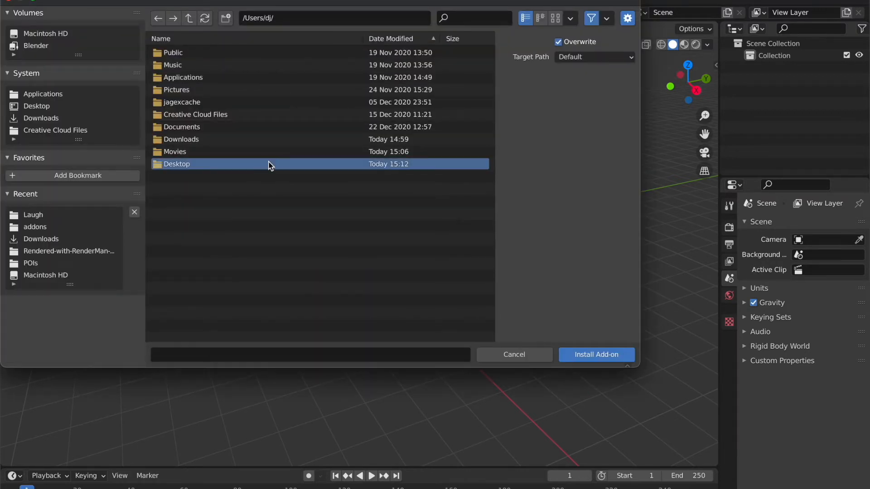
{"action": "double_click", "coordinate": [176, 164]}
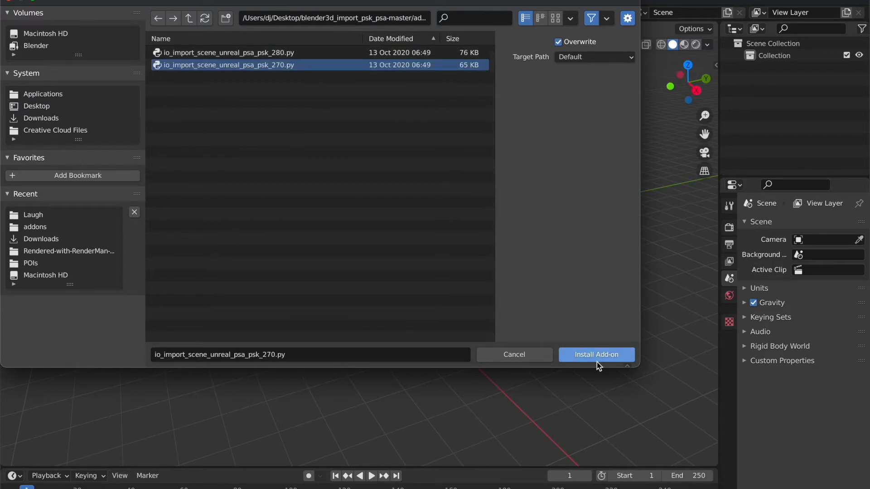
{"action": "left_click", "coordinate": [595, 354]}
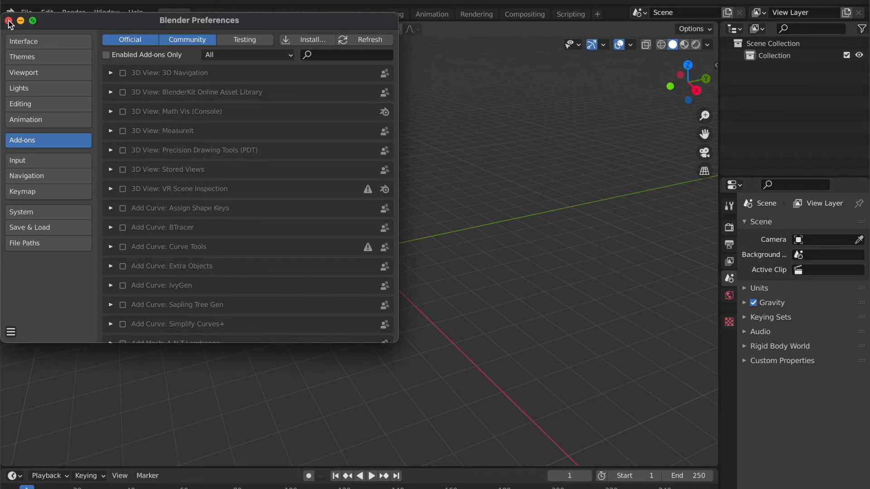
{"action": "left_click", "coordinate": [9, 20]}
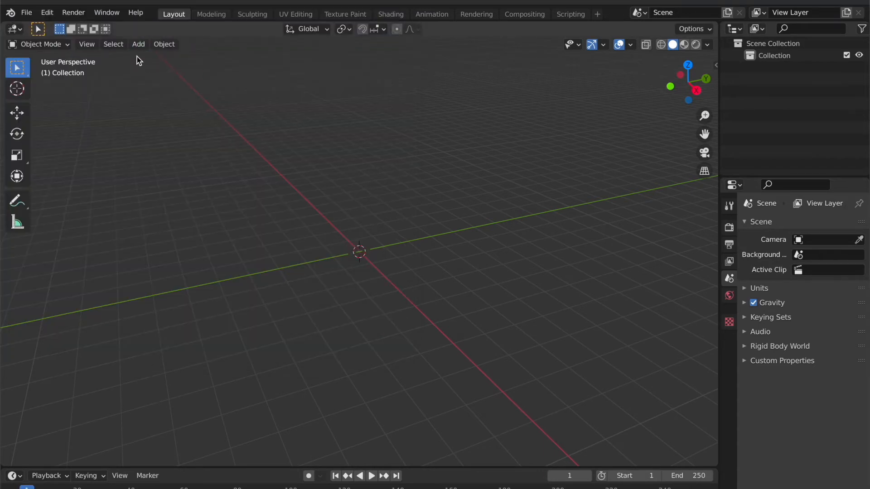
Rotate the empty scene's view and bring up the File menu's Append entry.
{"action": "left_click", "coordinate": [711, 131]}
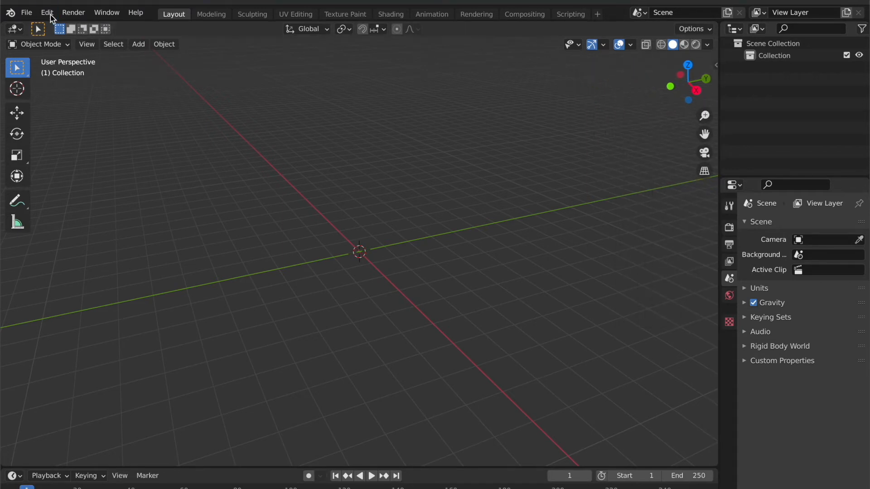
{"action": "left_click", "coordinate": [26, 12]}
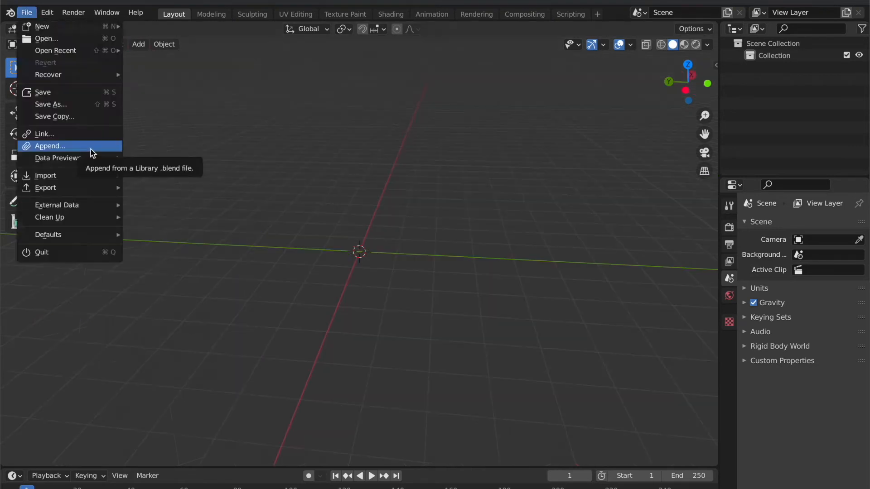
Append objects M_MED_Forest_Dweller.mo and .ao from Downloads/Terns-2.blend.
{"action": "left_click", "coordinate": [50, 146]}
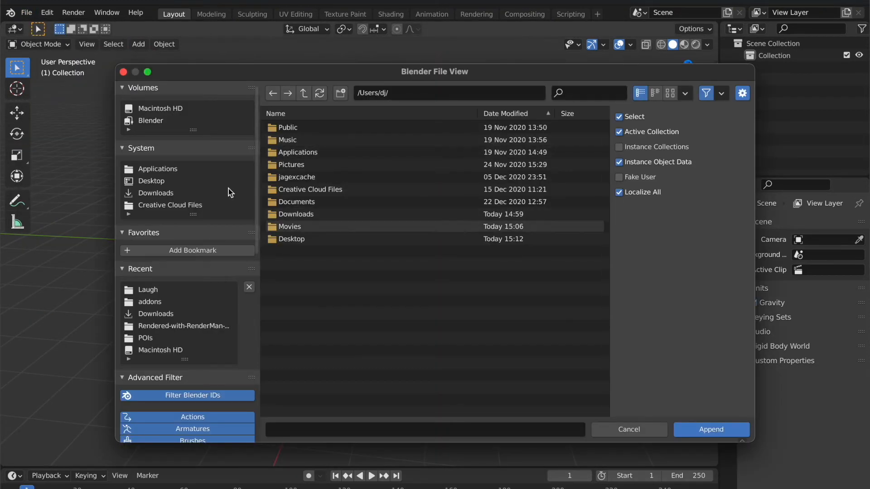
{"action": "left_click", "coordinate": [156, 192]}
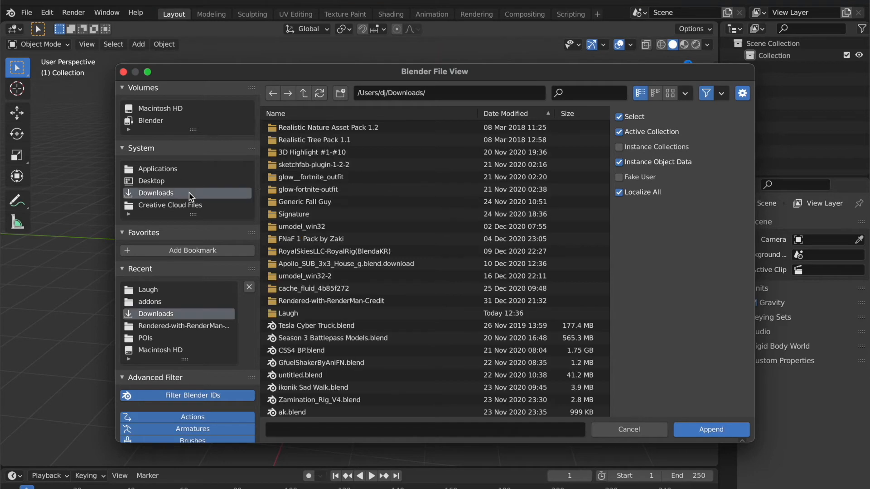
{"action": "type", "text": "terns"}
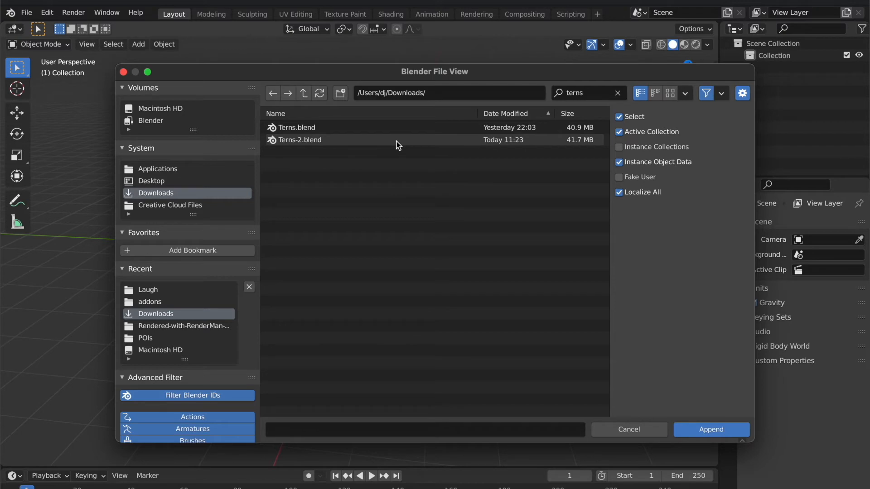
{"action": "left_click", "coordinate": [300, 140]}
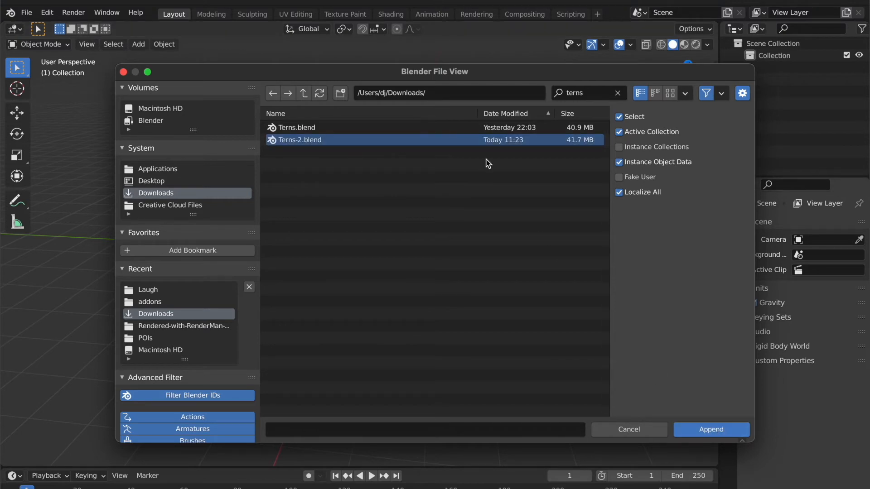
{"action": "double_click", "coordinate": [300, 139]}
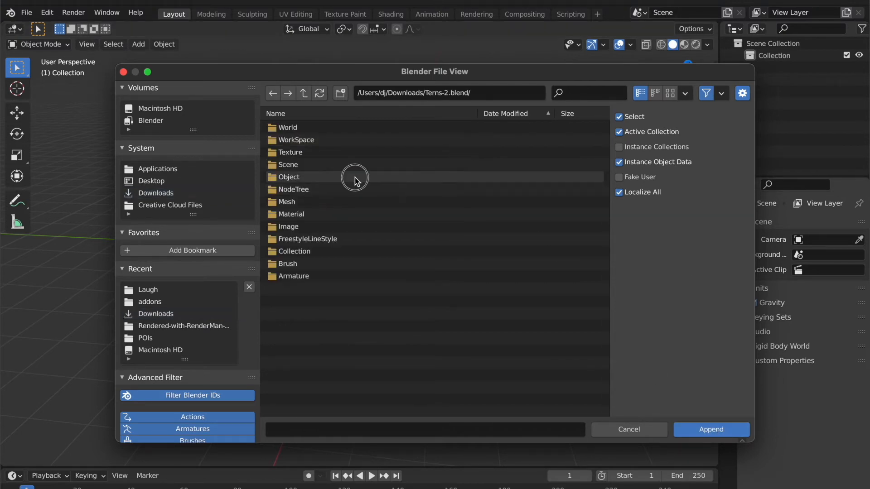
{"action": "double_click", "coordinate": [288, 176]}
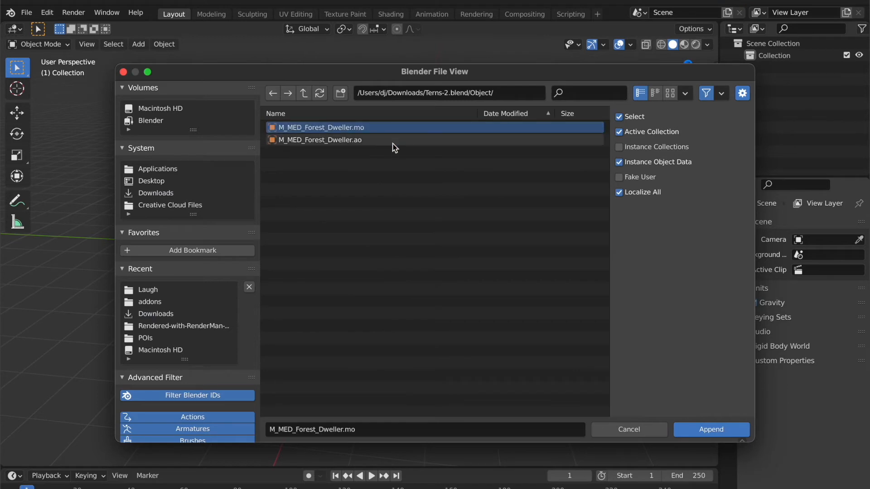
{"action": "left_click", "coordinate": [318, 140]}
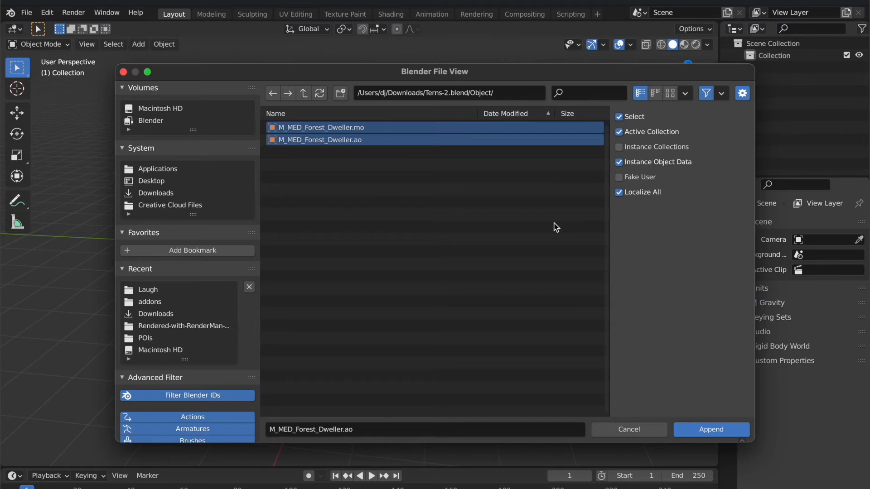
{"action": "left_click", "coordinate": [711, 430]}
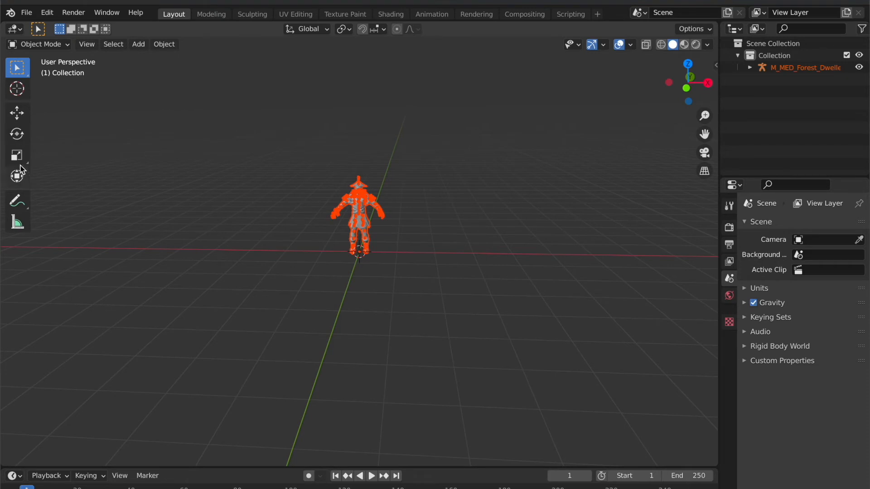
Resize the Forest Dweller armature with the Scale tool, setting X, Y, Z scale to 1.
{"action": "left_click", "coordinate": [16, 154]}
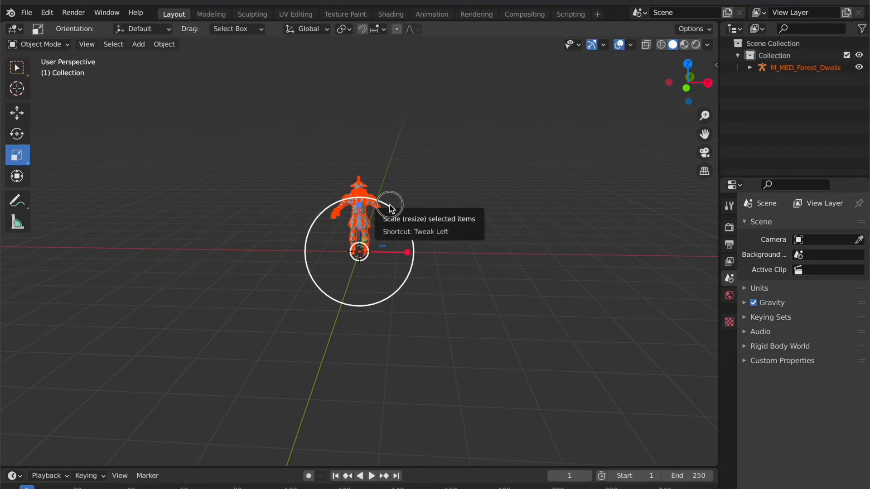
{"action": "left_click_drag", "start_coordinate": [388, 202], "coordinate": [358, 252]}
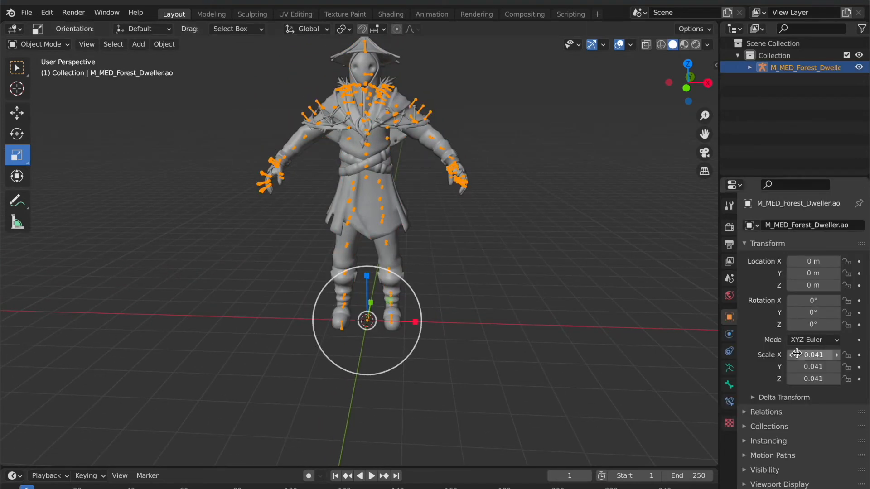
{"action": "double_click", "coordinate": [813, 354]}
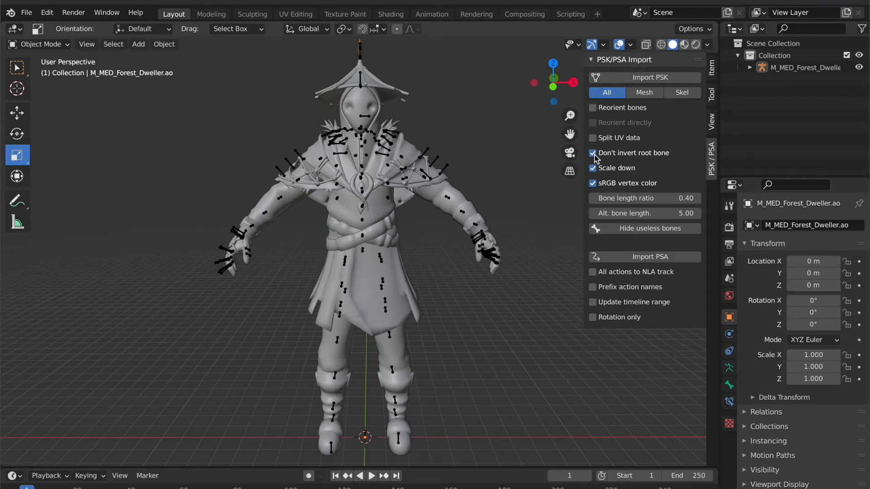
Turn off root-bone inversion, select the armature, and choose File > Import > Skeleton Anim (.psa).
{"action": "left_click", "coordinate": [593, 152]}
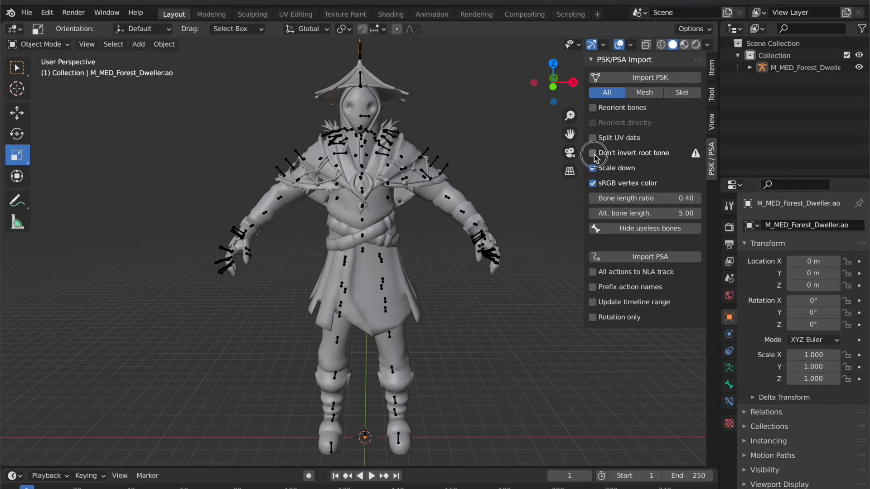
{"action": "left_click", "coordinate": [592, 152]}
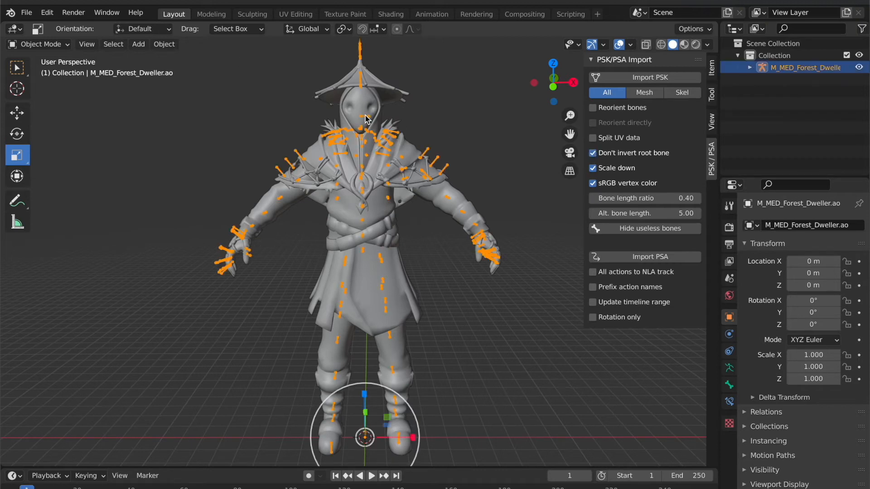
{"action": "left_click", "coordinate": [25, 12]}
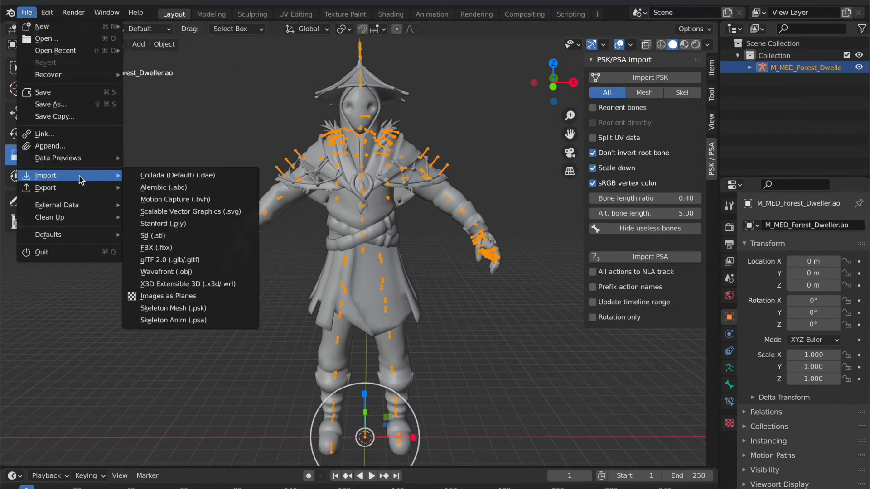
{"action": "mouse_move", "coordinate": [173, 320]}
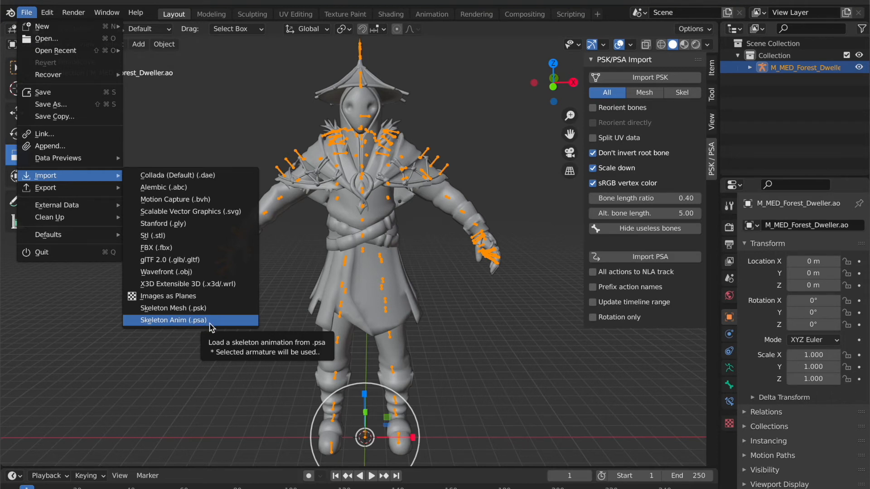
{"action": "mouse_move", "coordinate": [178, 314]}
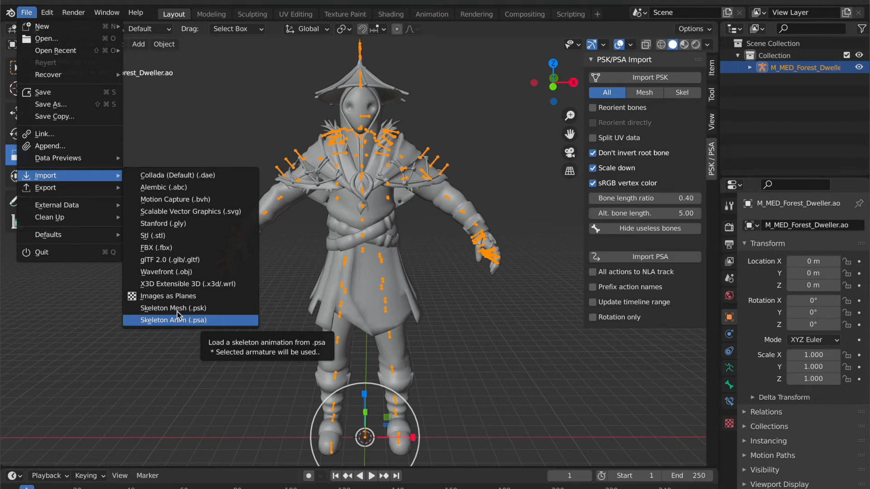
{"action": "left_click", "coordinate": [175, 320]}
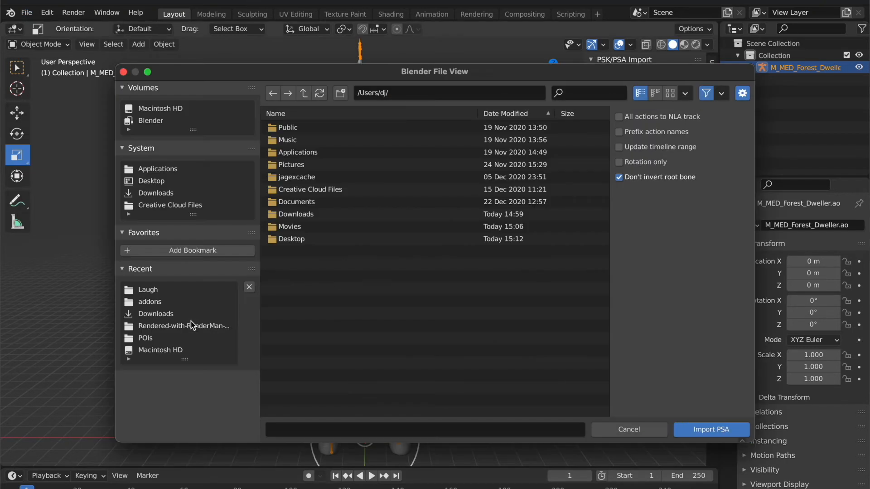
Import Emote_Laugh_CMM.psa from Downloads > Laugh onto the Forest Dweller armature.
{"action": "left_click", "coordinate": [156, 193]}
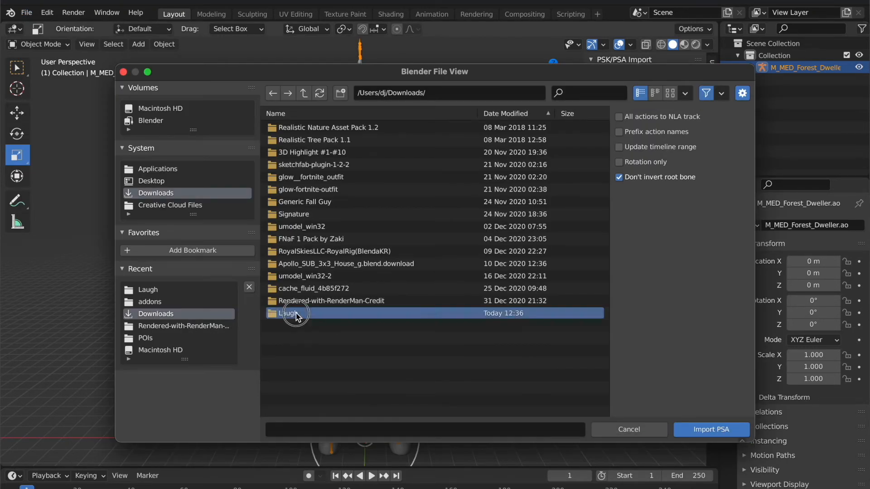
{"action": "double_click", "coordinate": [296, 313]}
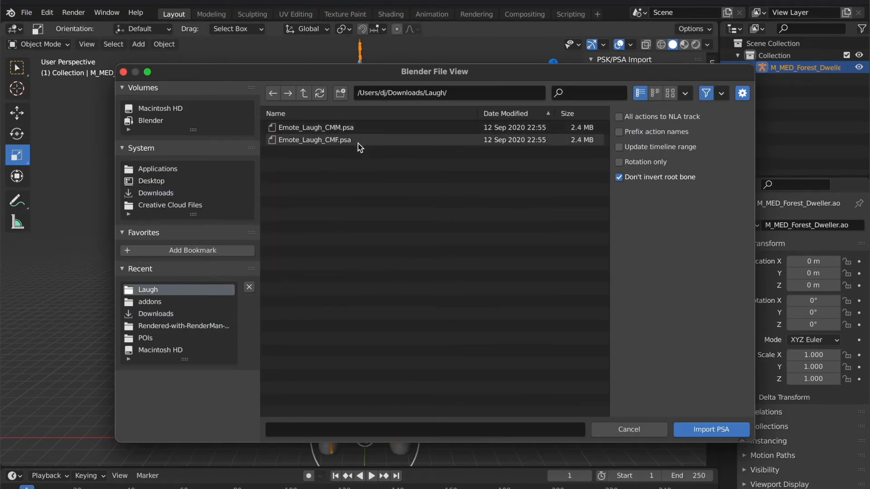
{"action": "left_click", "coordinate": [315, 127]}
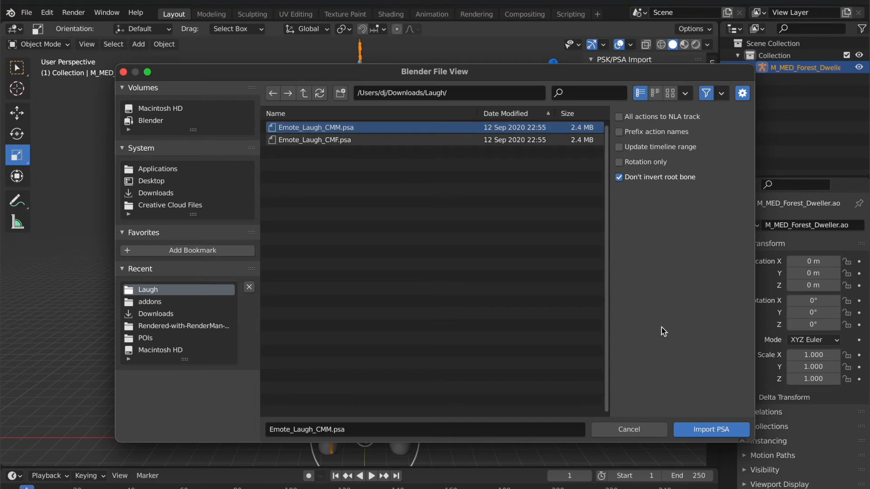
{"action": "left_click", "coordinate": [711, 429]}
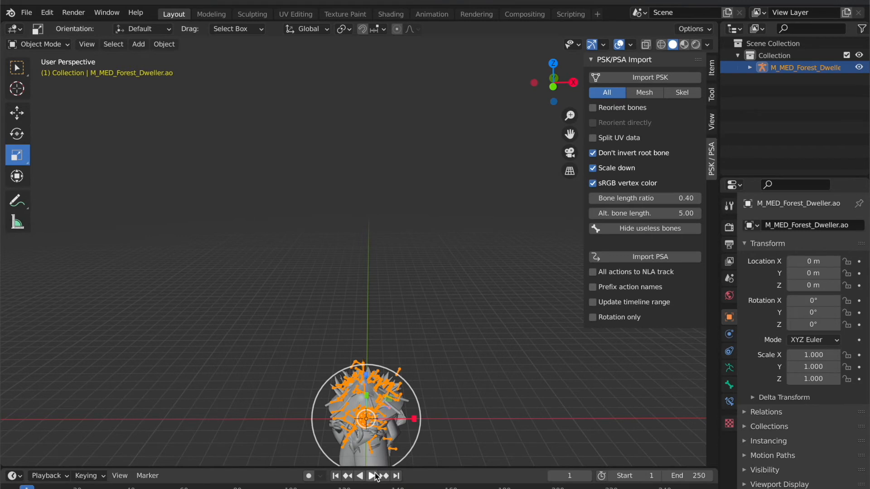
Turn off the Scale down and sRGB vertex color options in the PSK/PSA panel.
{"action": "left_click", "coordinate": [371, 475]}
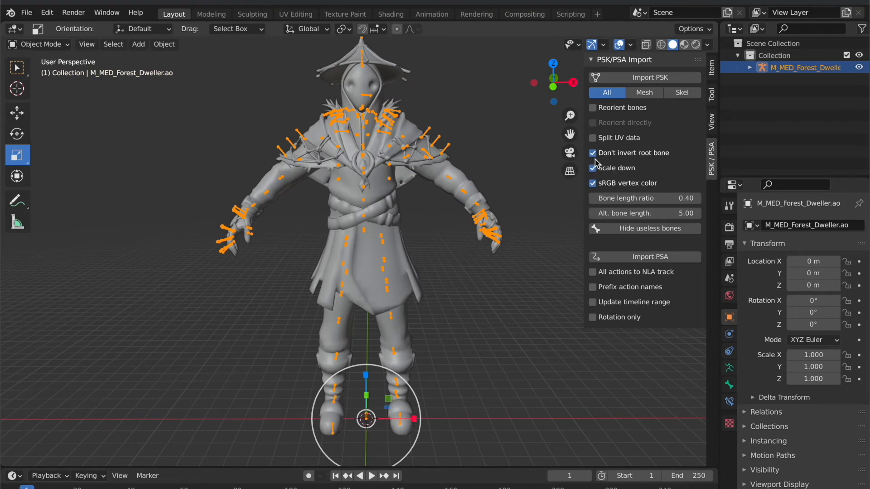
{"action": "left_click", "coordinate": [593, 168]}
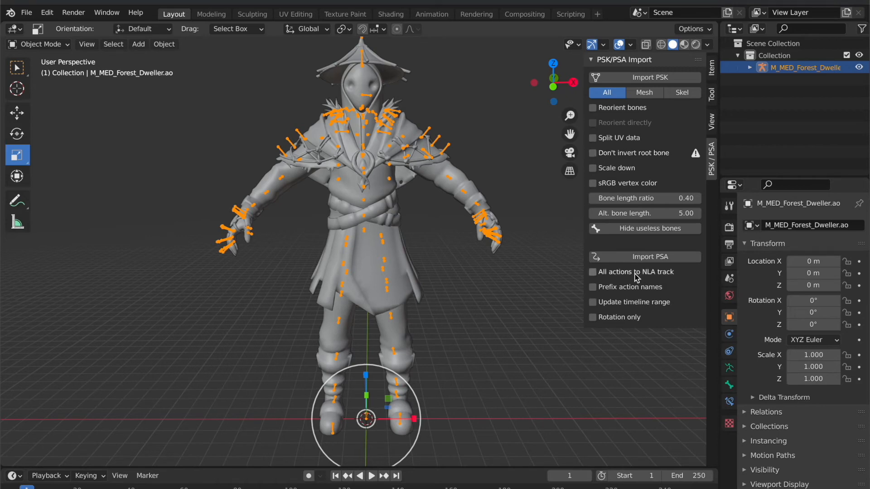
{"action": "left_click", "coordinate": [592, 152]}
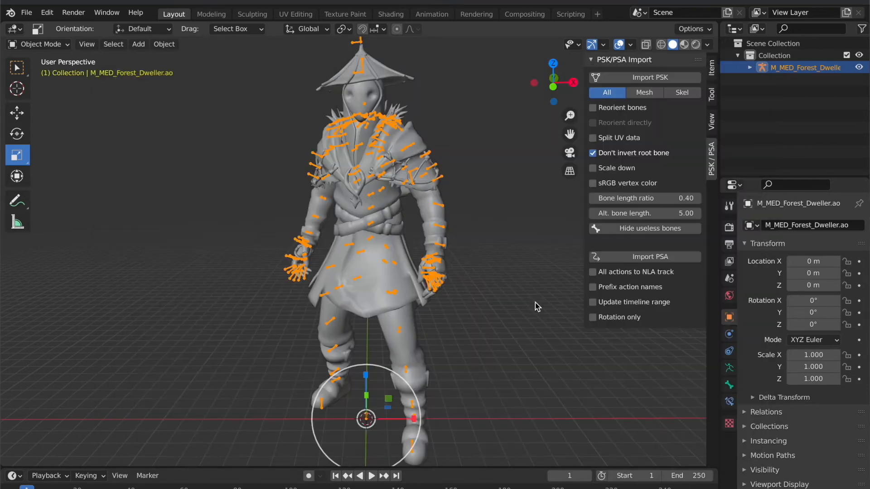
{"action": "mouse_move", "coordinate": [610, 162]}
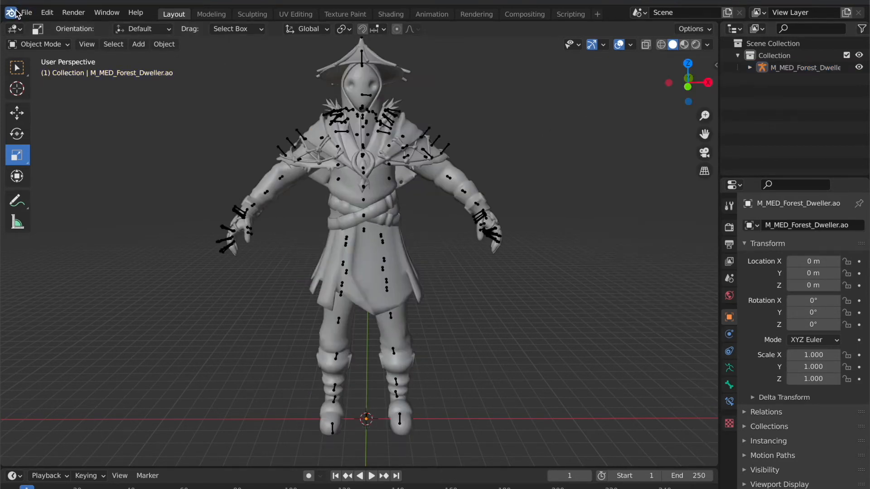
Try a Skeleton Anim (.psa) import and dismiss the 'Select an armature' warning.
{"action": "left_click", "coordinate": [25, 12]}
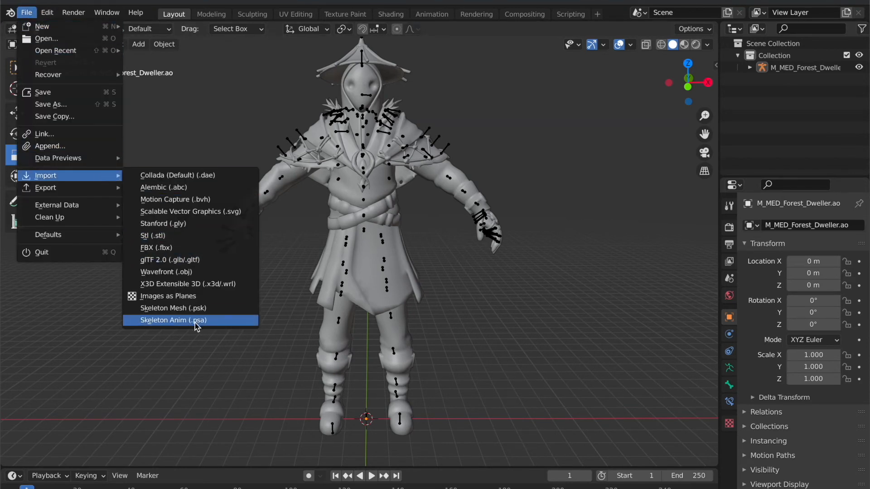
{"action": "left_click", "coordinate": [173, 320]}
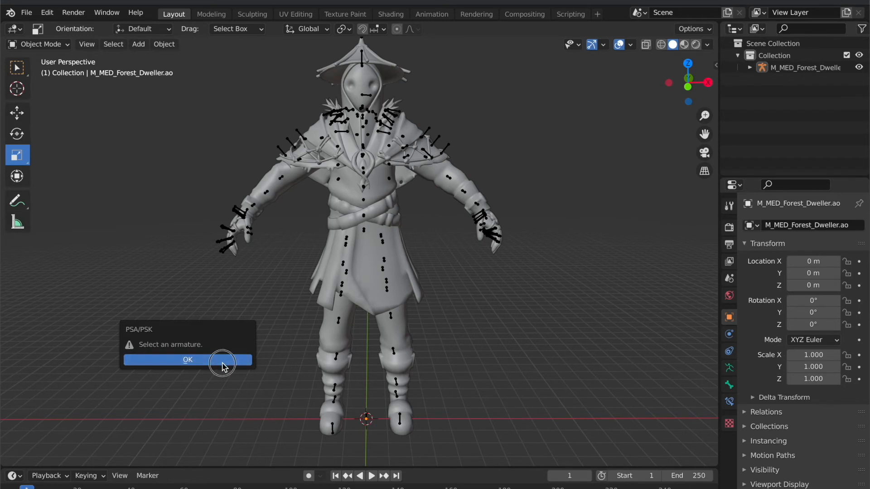
{"action": "left_click", "coordinate": [187, 360]}
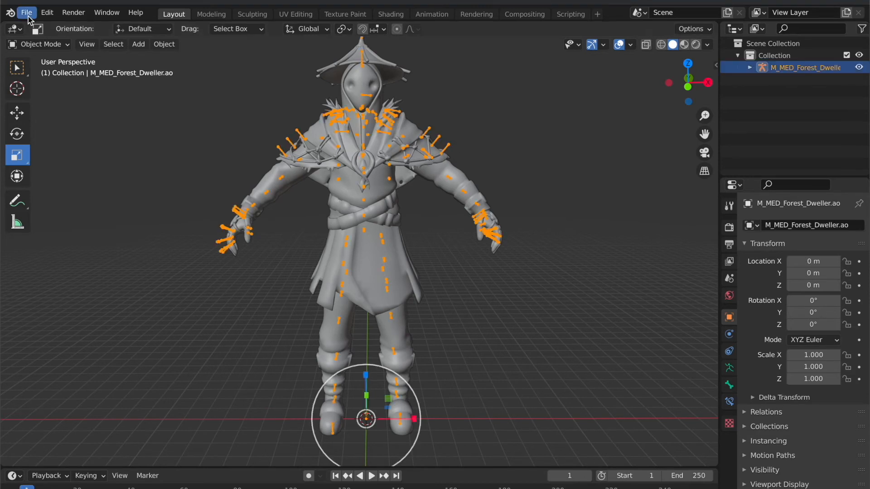
Import the Emote_Laugh_CMF animation file through File > Import > Skeleton Anim.
{"action": "left_click", "coordinate": [26, 13]}
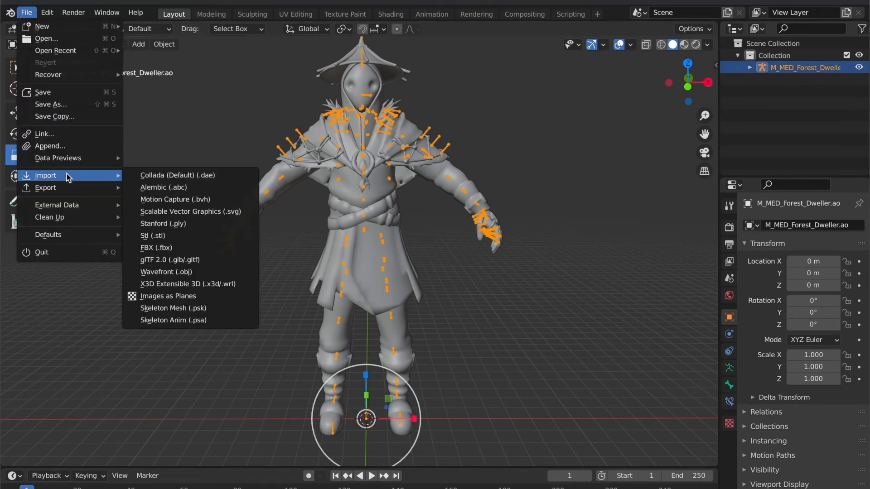
{"action": "mouse_move", "coordinate": [194, 320]}
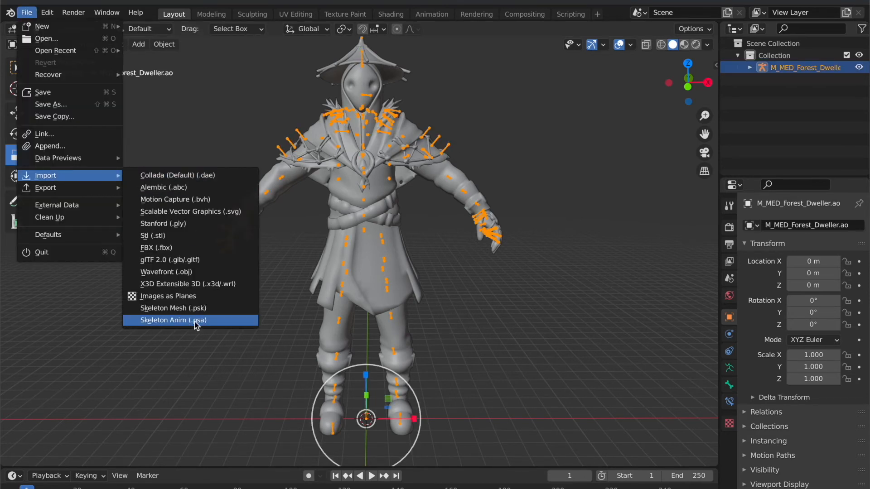
{"action": "left_click", "coordinate": [173, 320]}
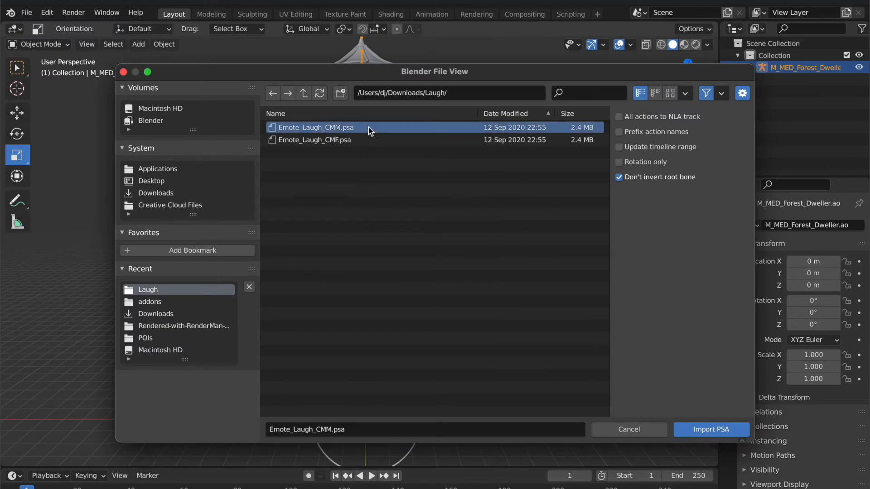
{"action": "left_click", "coordinate": [313, 140]}
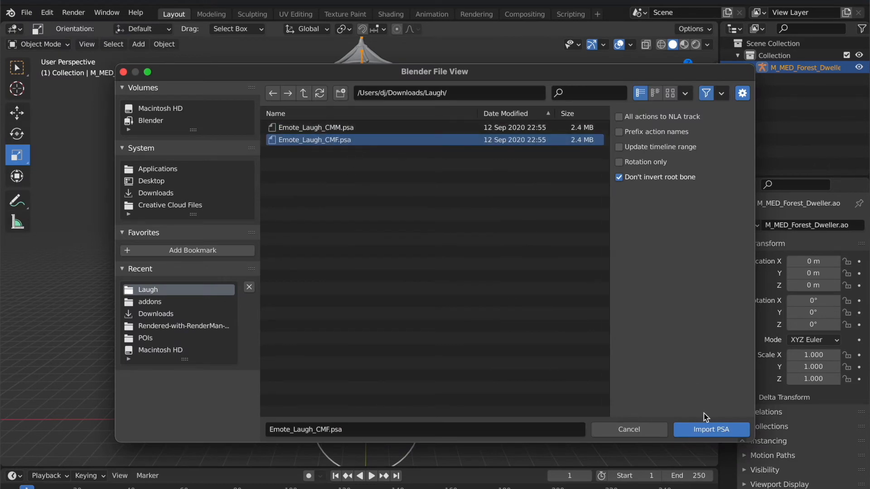
{"action": "left_click", "coordinate": [711, 429]}
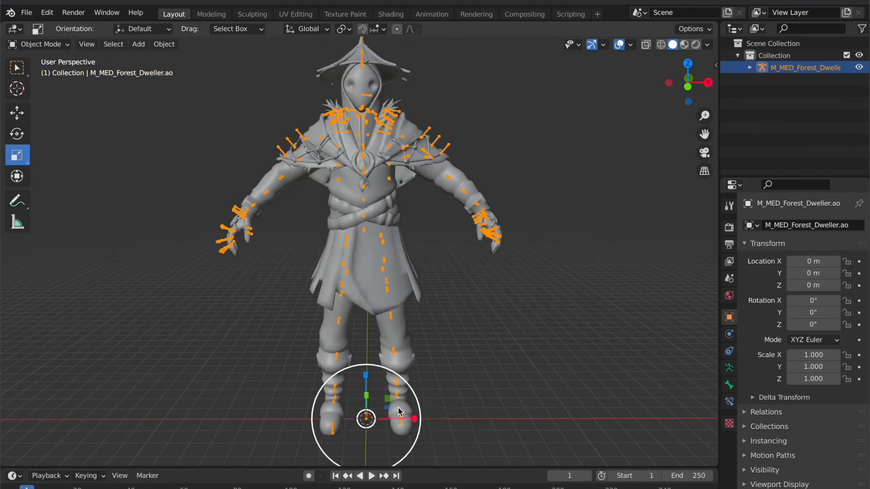
Re-import Emote_Laugh_CMM.psa onto the armature instead.
{"action": "left_click", "coordinate": [26, 13]}
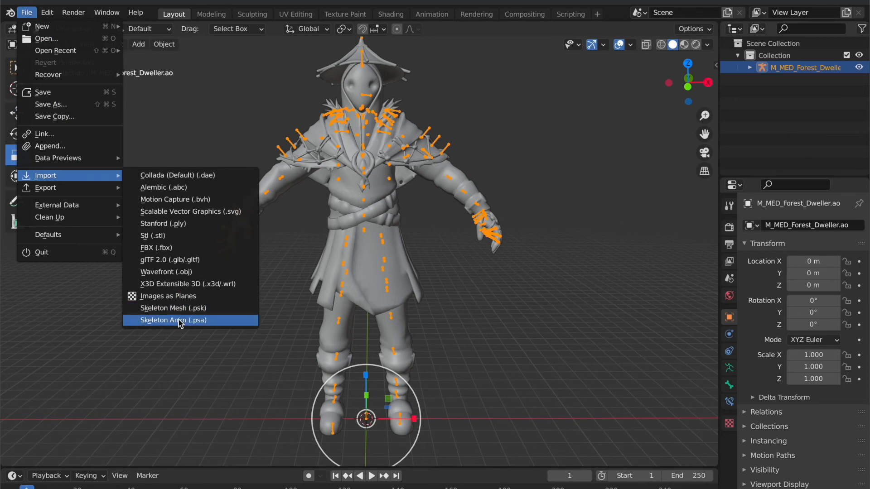
{"action": "left_click", "coordinate": [172, 320]}
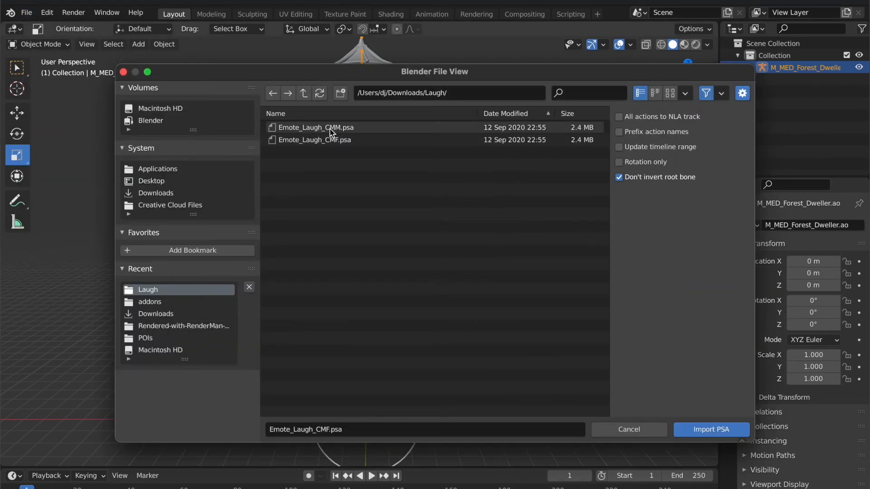
{"action": "left_click", "coordinate": [316, 127]}
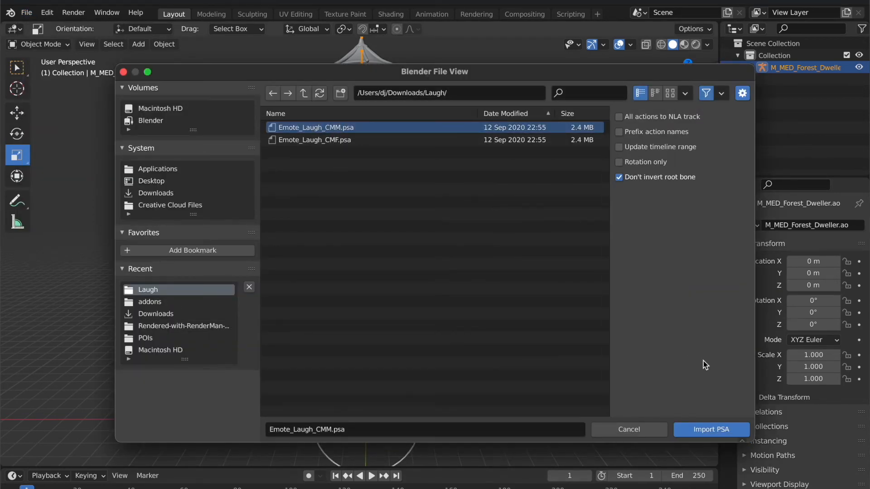
{"action": "left_click", "coordinate": [711, 430]}
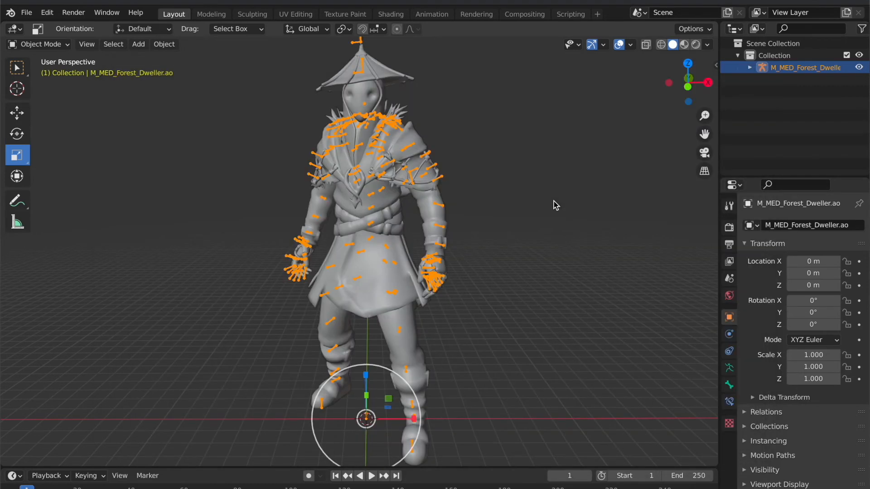
{"action": "mouse_move", "coordinate": [660, 188]}
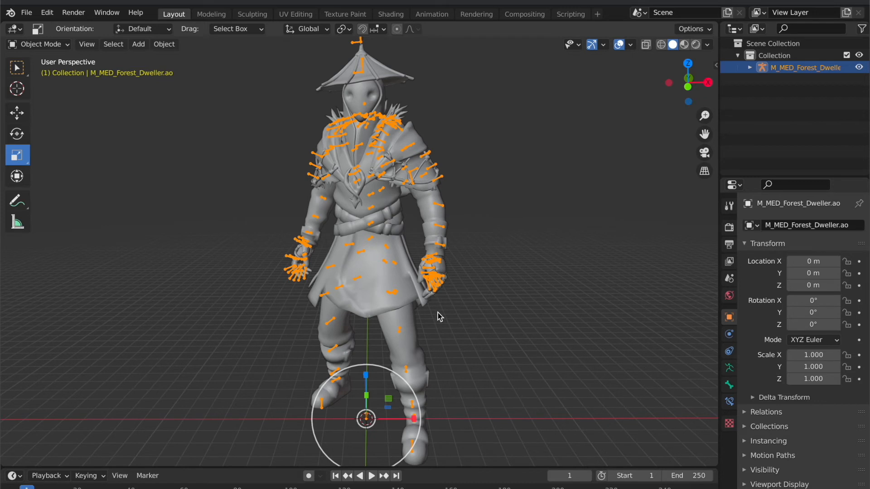
{"action": "mouse_move", "coordinate": [411, 418]}
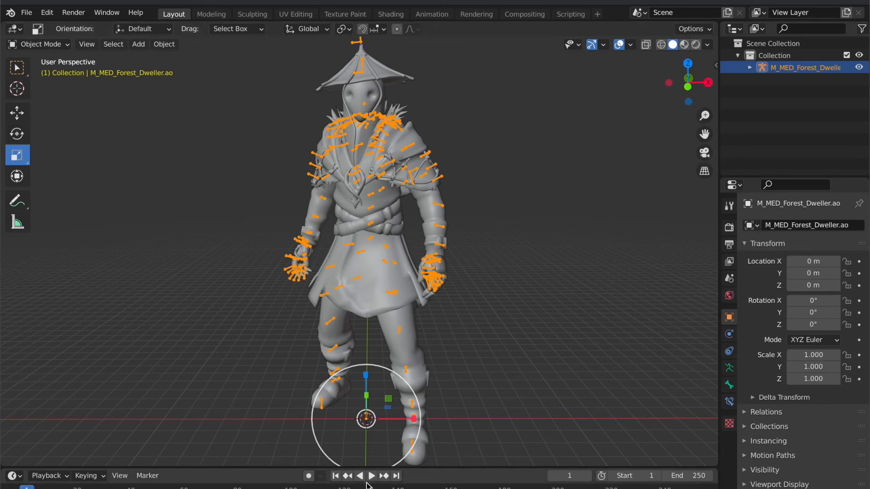
Play the laugh animation, then hide the armature with its Outliner visibility eye.
{"action": "left_click", "coordinate": [371, 475]}
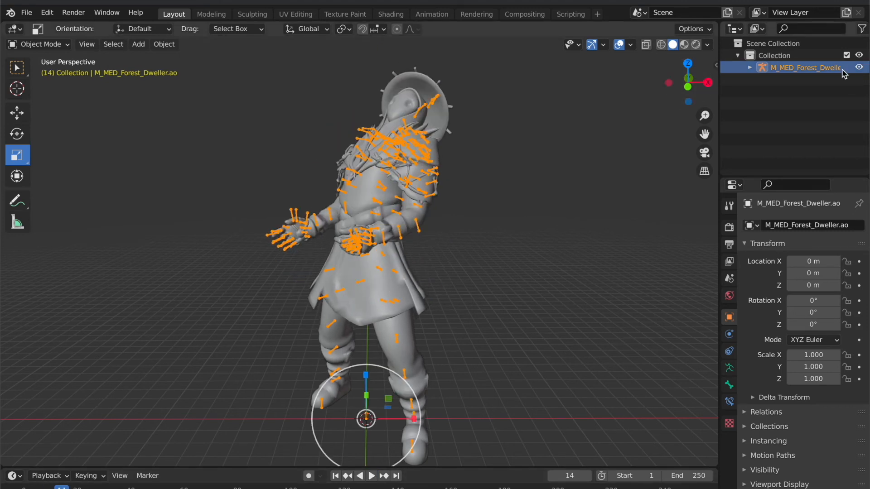
{"action": "left_click", "coordinate": [750, 67]}
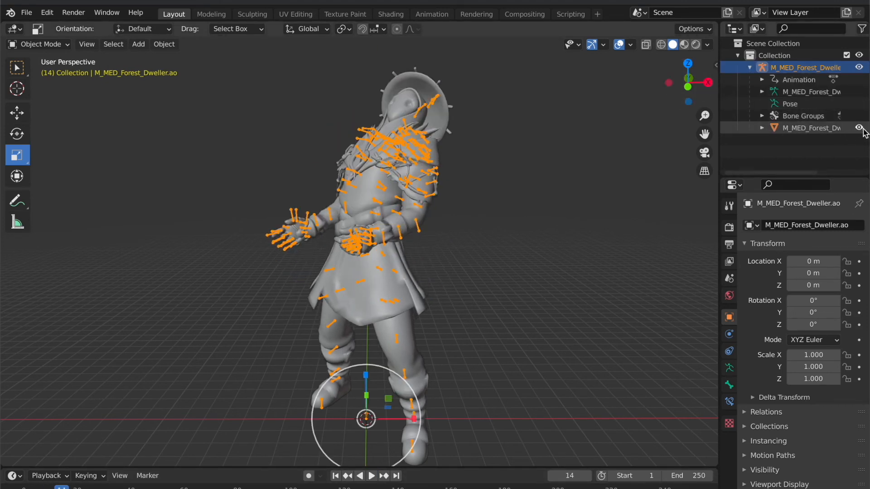
{"action": "left_click", "coordinate": [859, 67]}
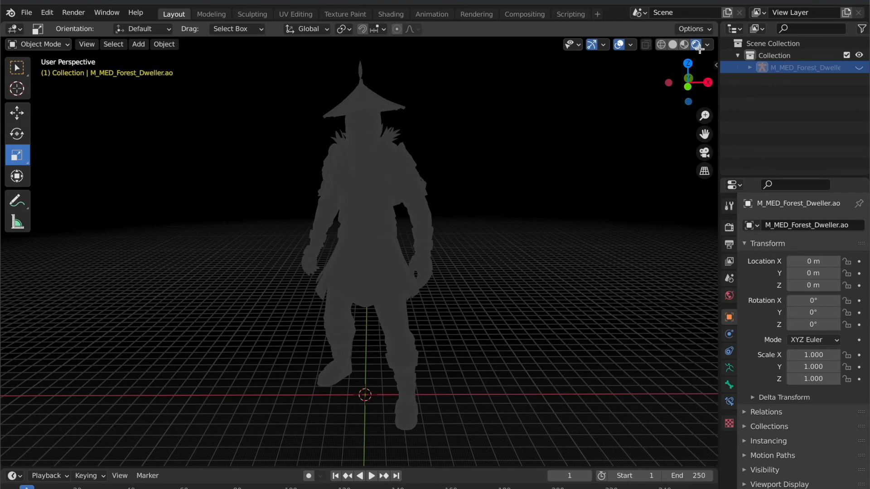
Compare Rendered and Solid shading while playing, pausing and replaying the laugh animation.
{"action": "left_click", "coordinate": [697, 44]}
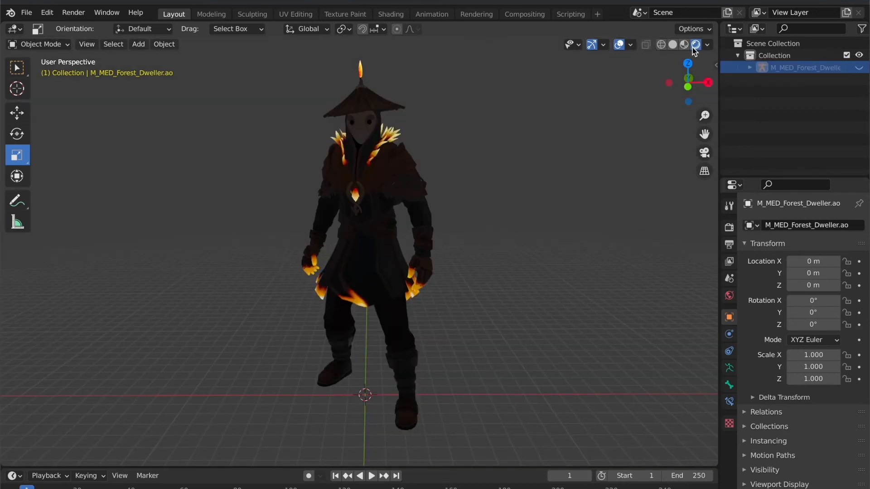
{"action": "left_click", "coordinate": [684, 45]}
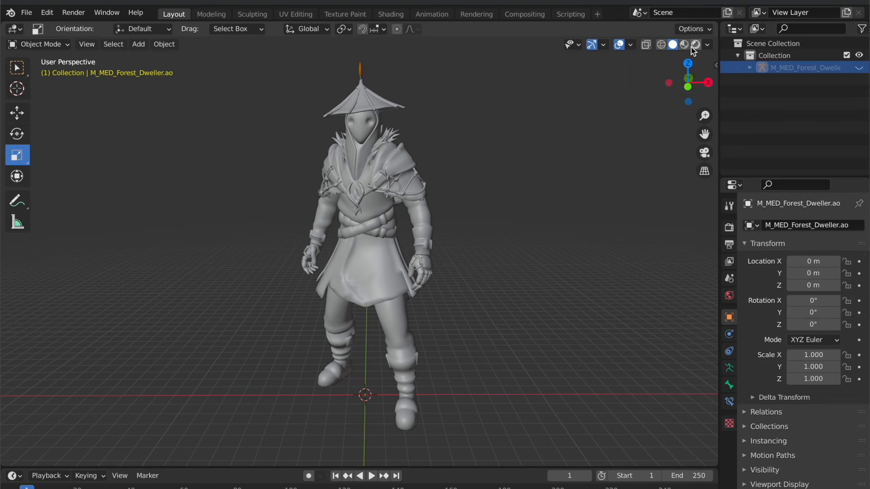
{"action": "left_click", "coordinate": [696, 44]}
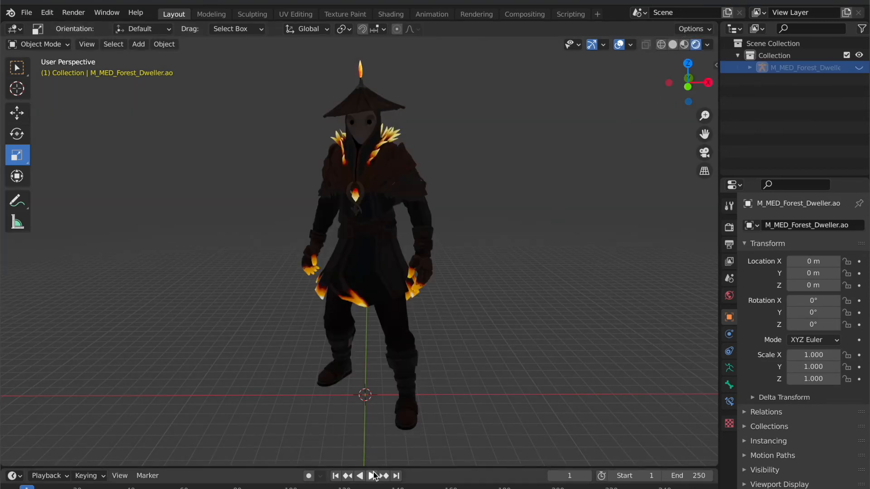
{"action": "left_click", "coordinate": [365, 475]}
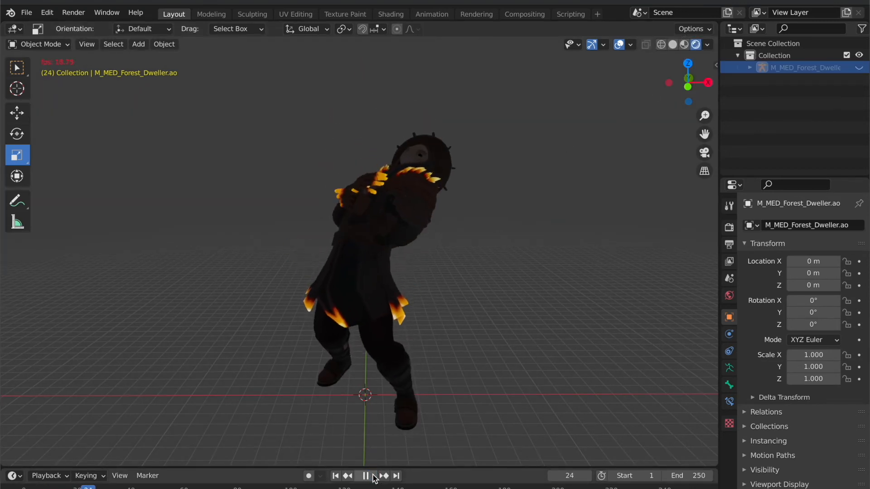
{"action": "left_click", "coordinate": [364, 475]}
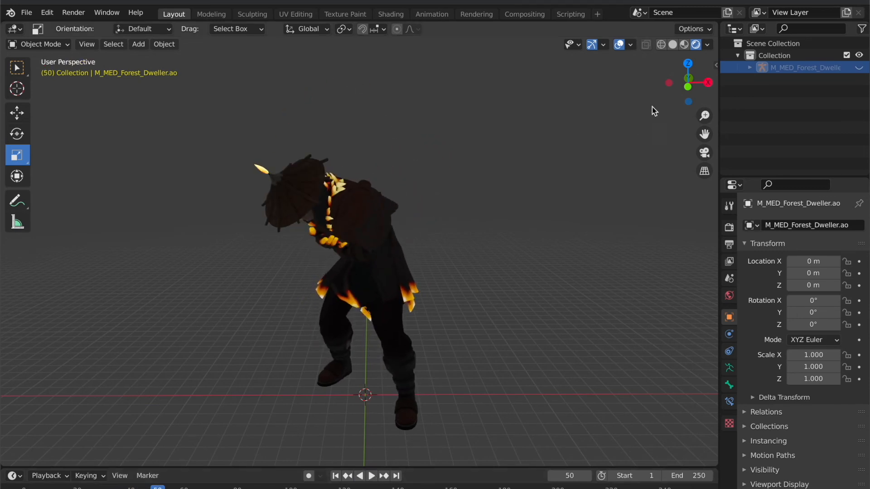
{"action": "mouse_move", "coordinate": [694, 44]}
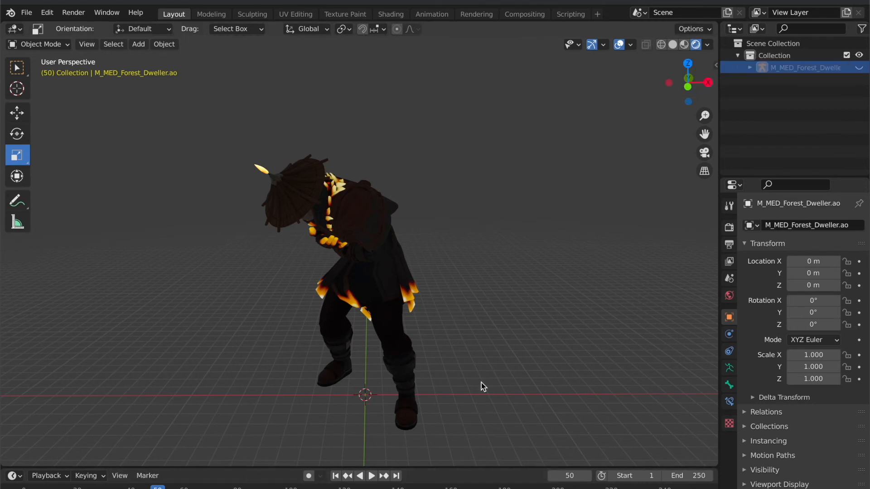
{"action": "left_click", "coordinate": [371, 475]}
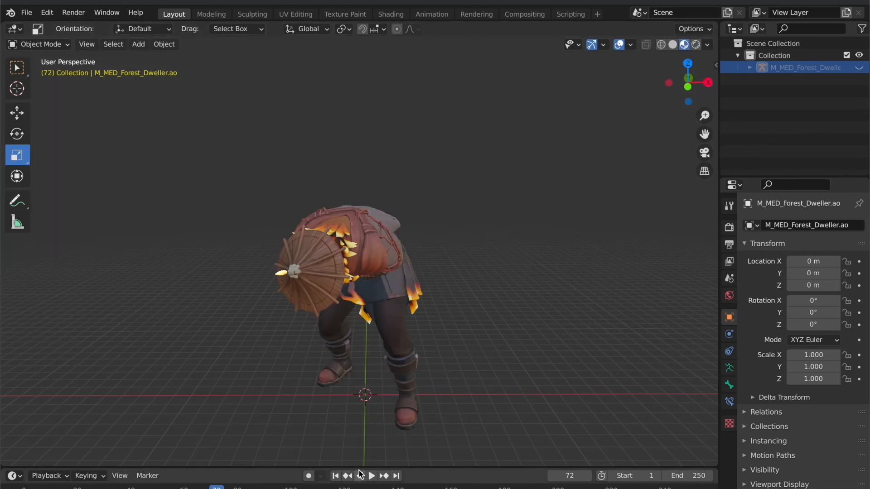
Play the laugh emote forwards and in reverse, pausing at frame 113.
{"action": "left_click", "coordinate": [371, 475]}
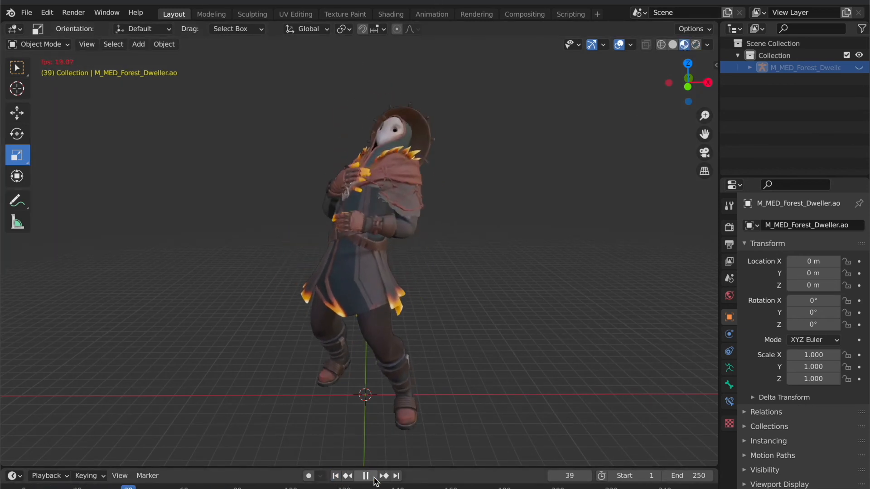
{"action": "left_click", "coordinate": [371, 476]}
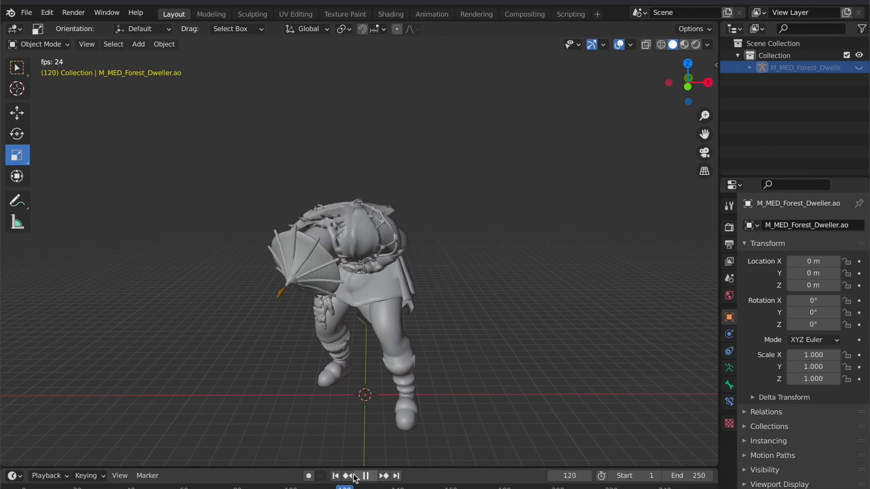
{"action": "left_click", "coordinate": [358, 475]}
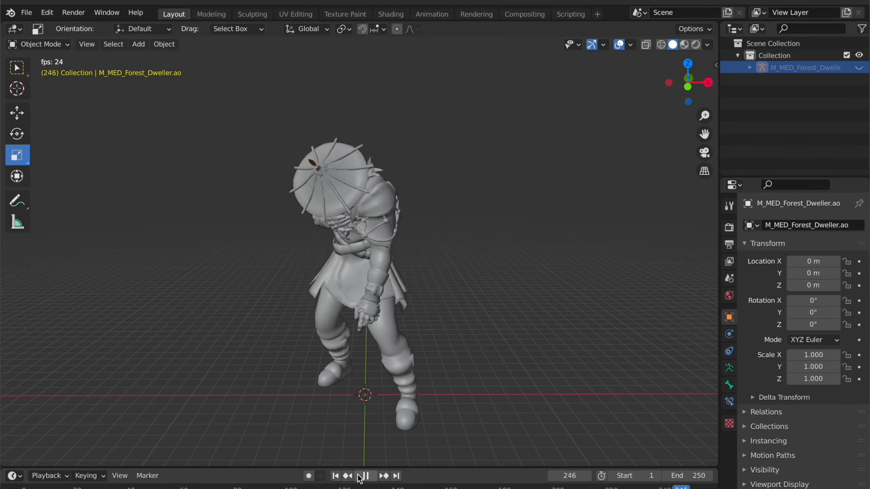
{"action": "left_click", "coordinate": [365, 475]}
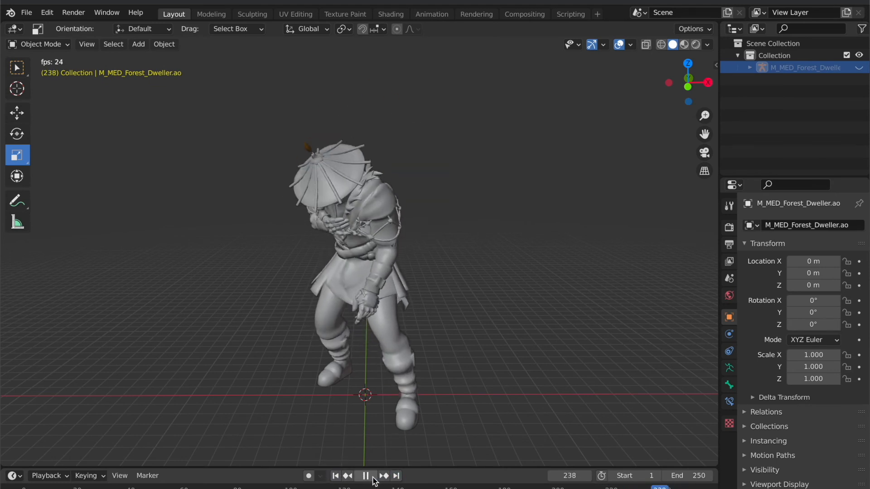
{"action": "left_click", "coordinate": [365, 475]}
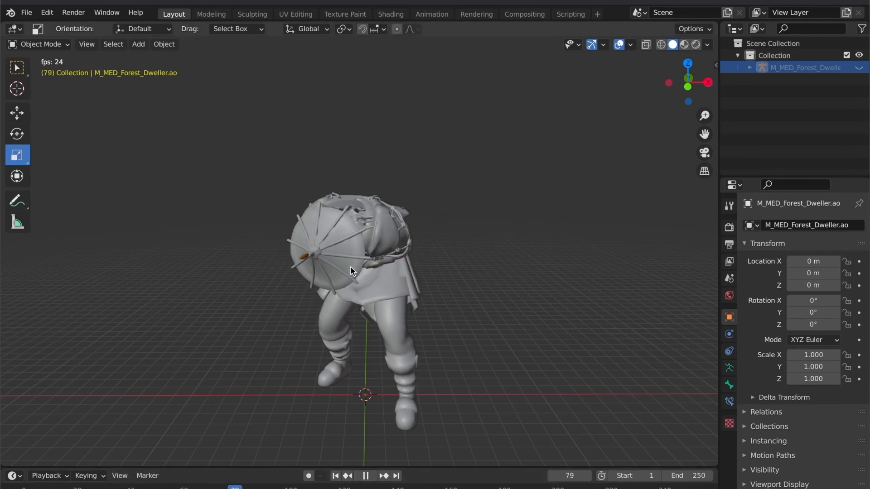
{"action": "left_click", "coordinate": [366, 475]}
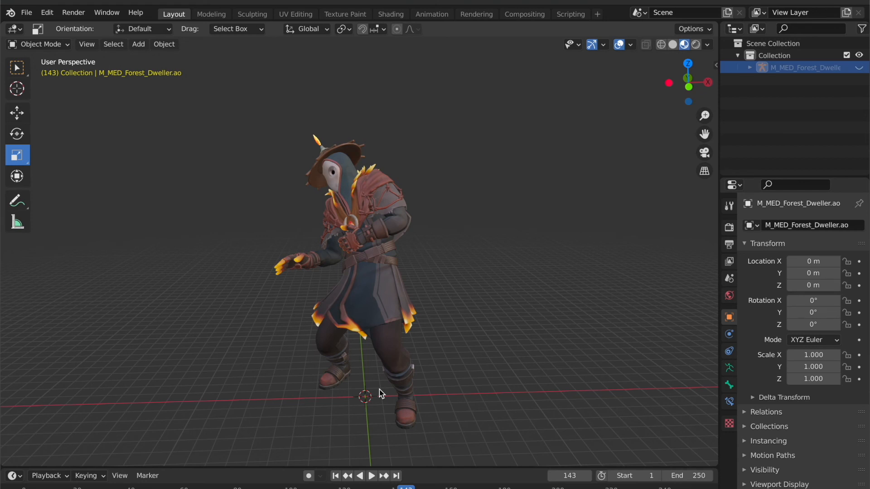
{"action": "left_click", "coordinate": [370, 475]}
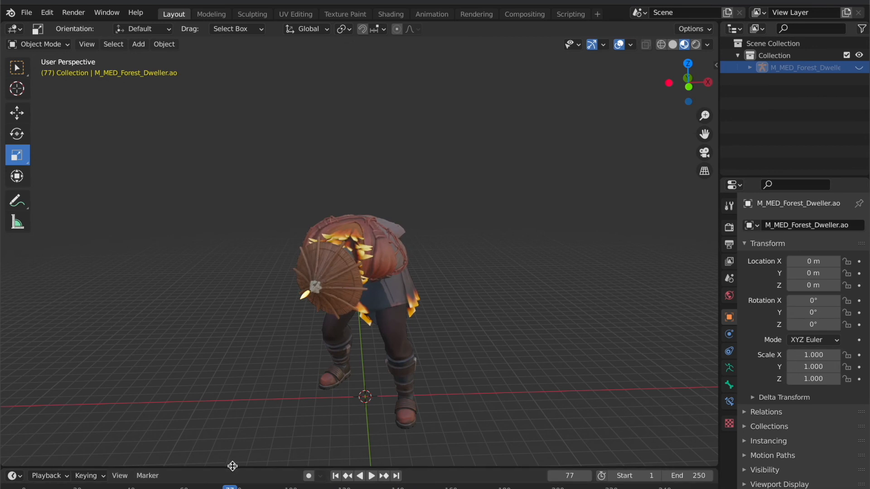
{"action": "left_click", "coordinate": [371, 475]}
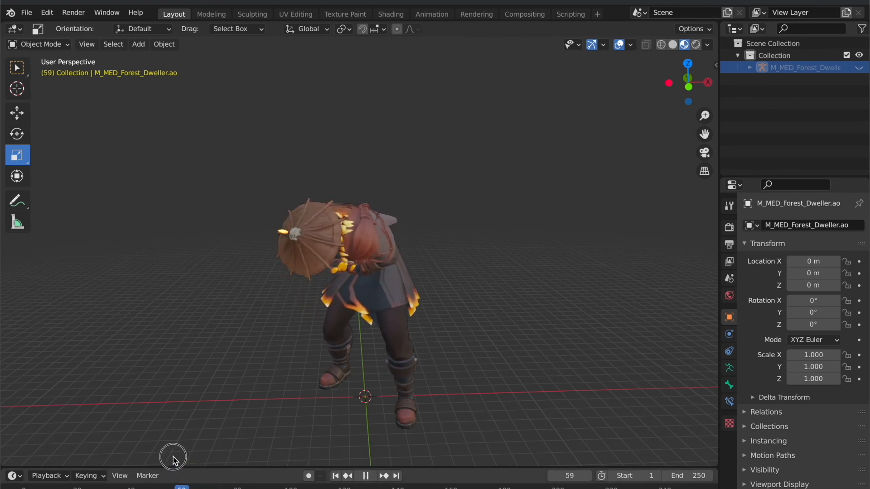
{"action": "left_click", "coordinate": [365, 476]}
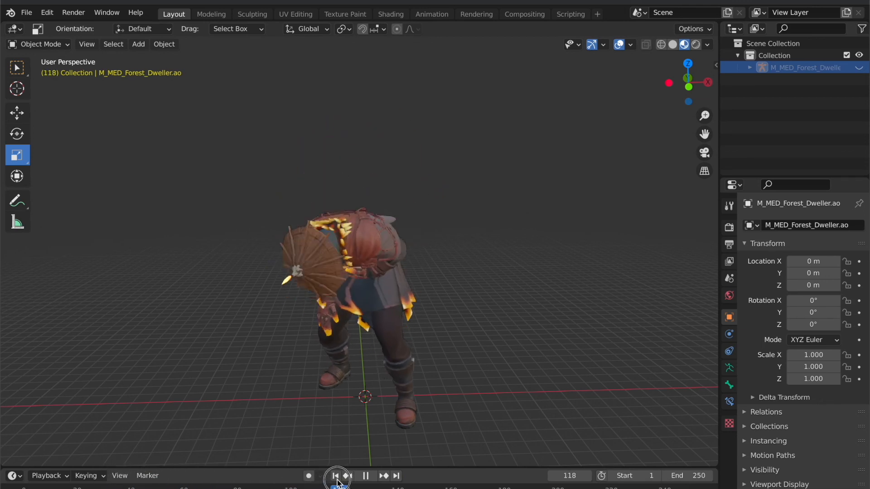
{"action": "left_click", "coordinate": [335, 475]}
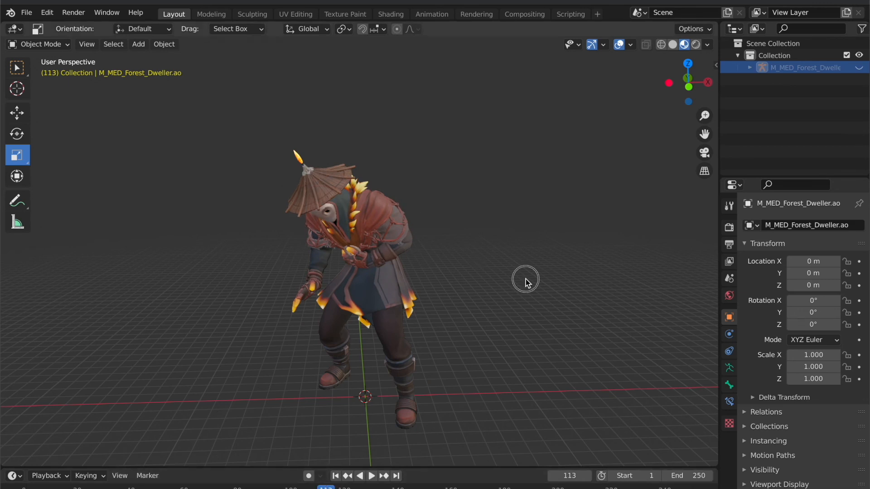
Render frame 113 as a still image using Render > Render Image.
{"action": "left_click", "coordinate": [106, 12]}
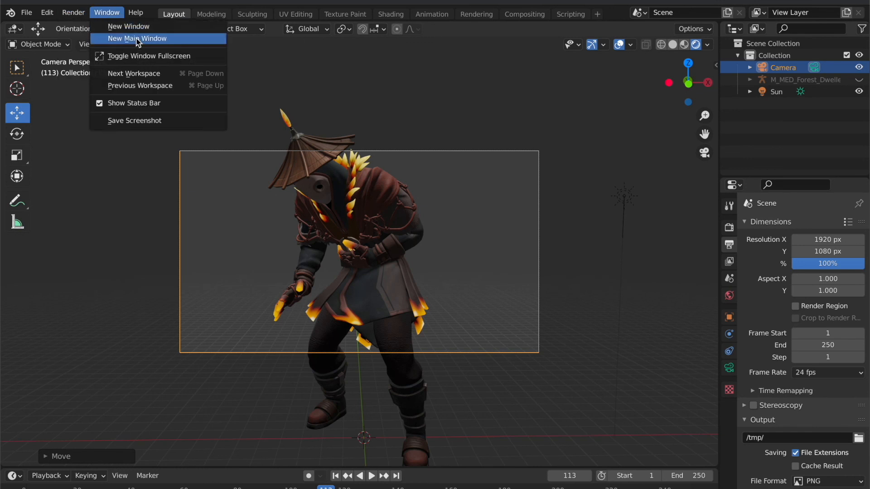
{"action": "left_click", "coordinate": [72, 12]}
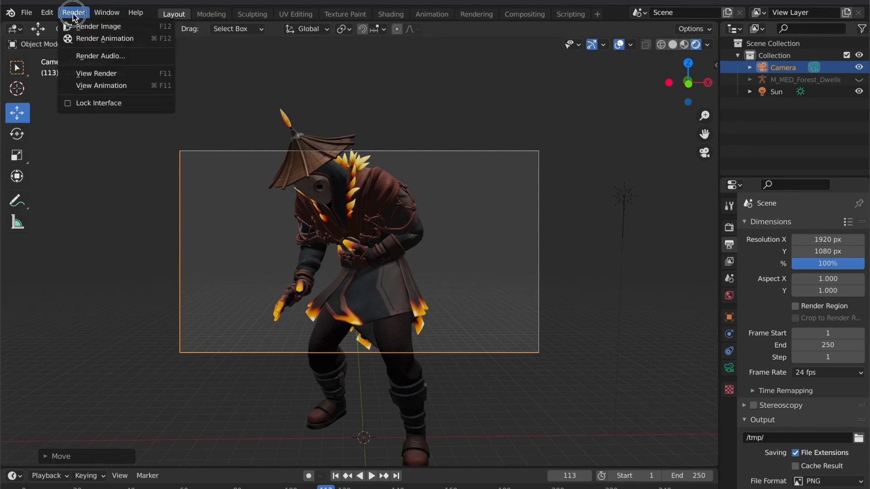
{"action": "left_click", "coordinate": [98, 26]}
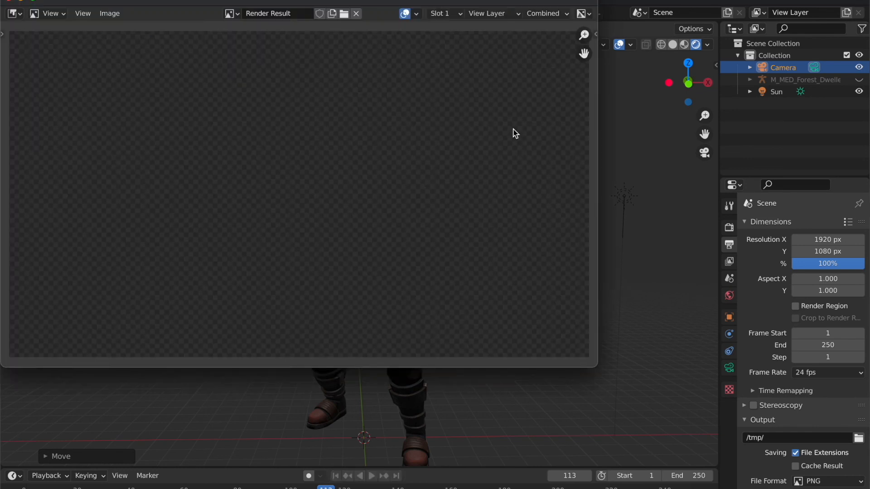
{"action": "mouse_move", "coordinate": [539, 172]}
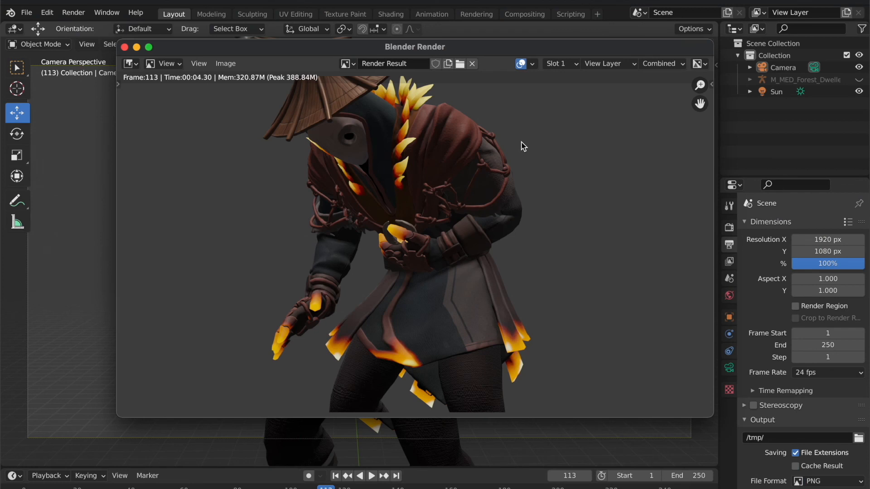
{"action": "mouse_move", "coordinate": [353, 106]}
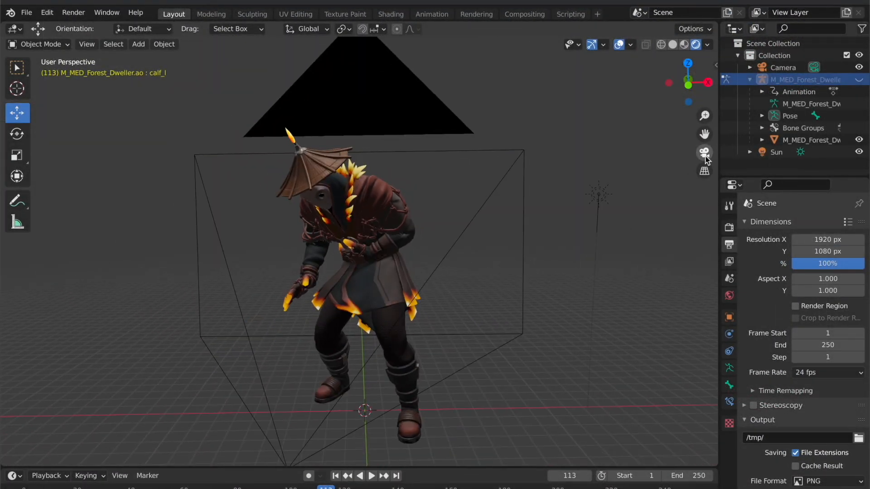
{"action": "mouse_move", "coordinate": [704, 151]}
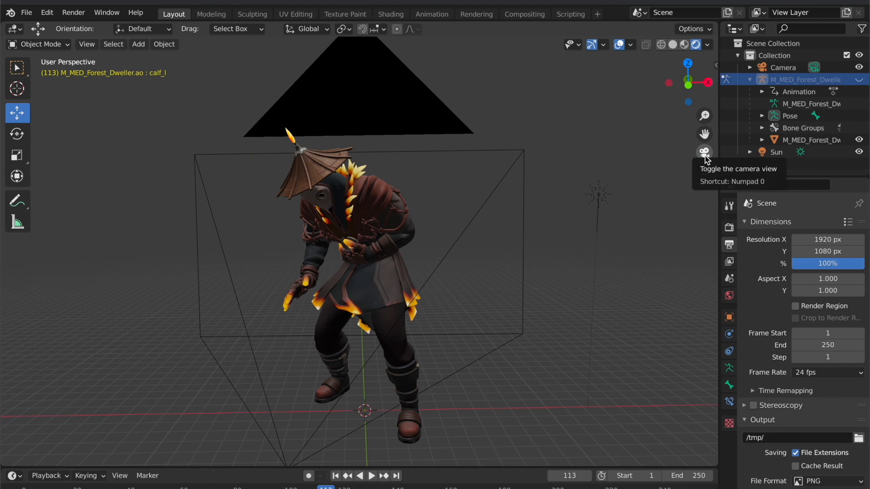